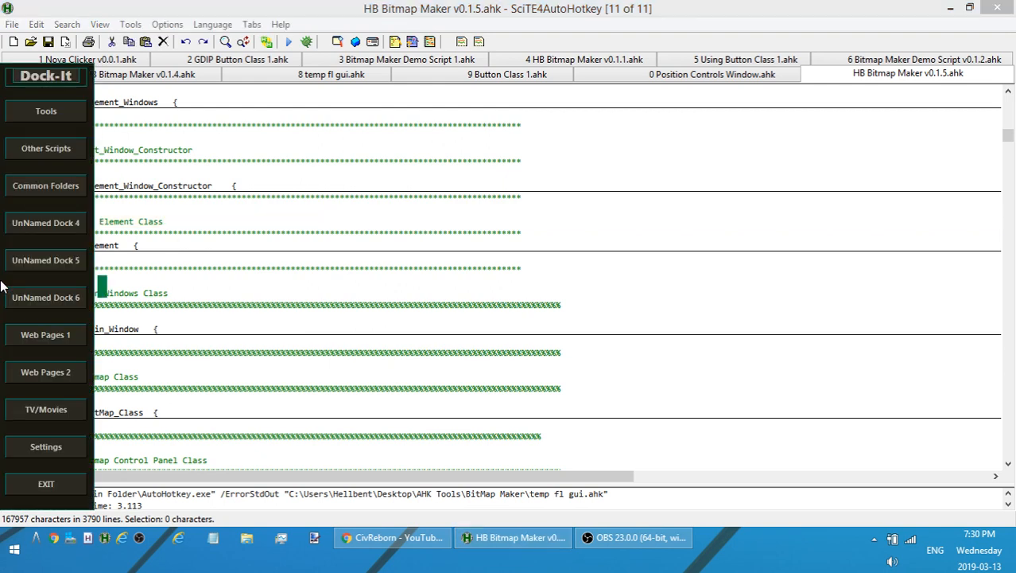
Run the HB Bitmap Maker v0.1.5 script so its window opens on the New tab
left_click(45, 111)
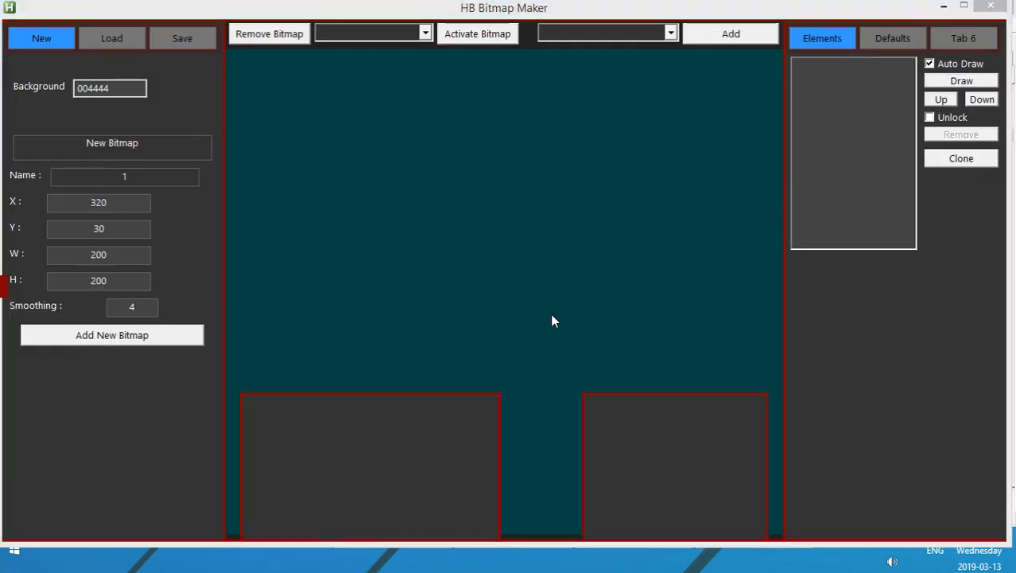
mouse_move(560, 318)
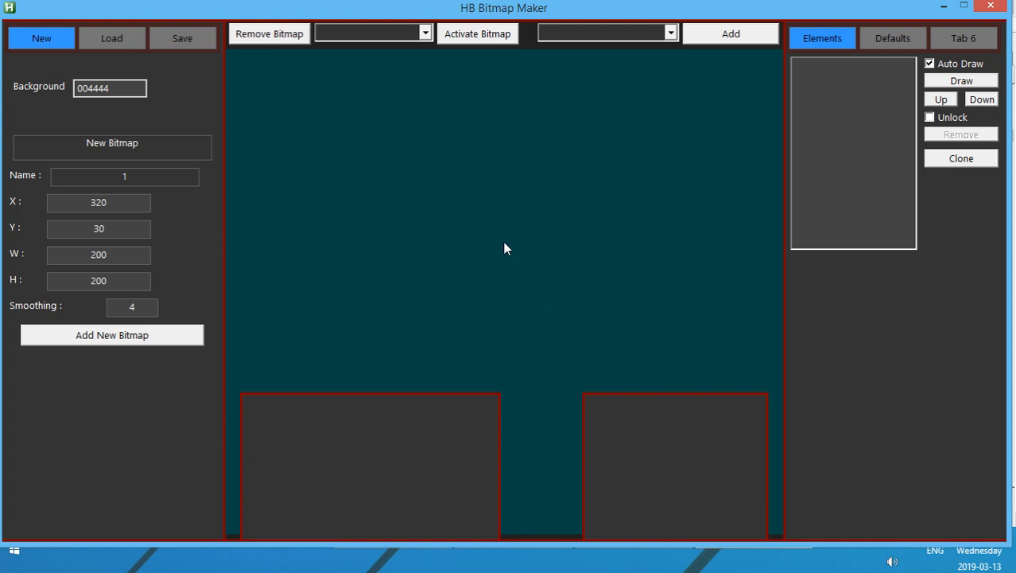
mouse_move(442, 229)
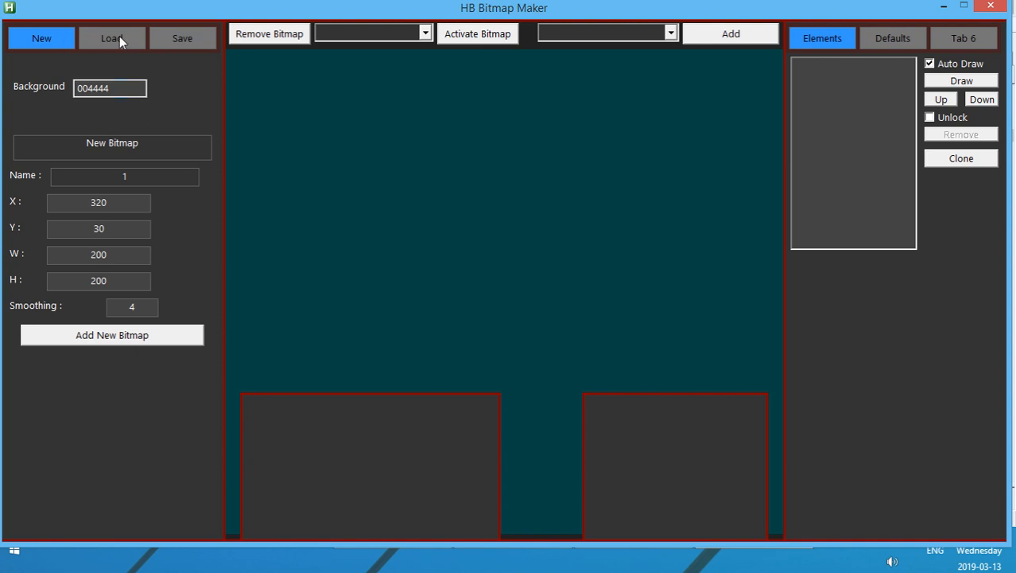
Load the Funky Window bitmap, test its generated code and return to the maker
left_click(111, 38)
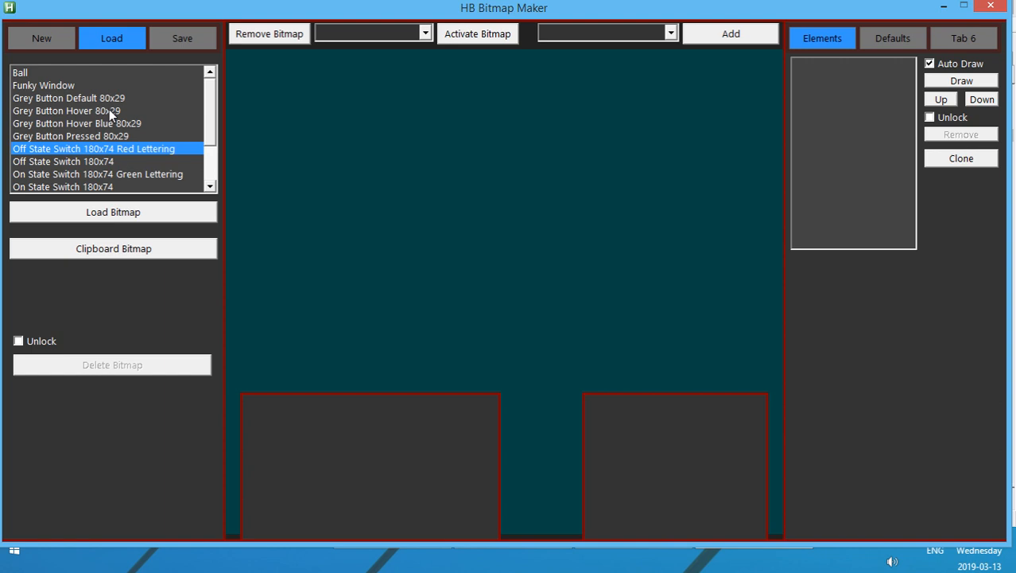
left_click(43, 86)
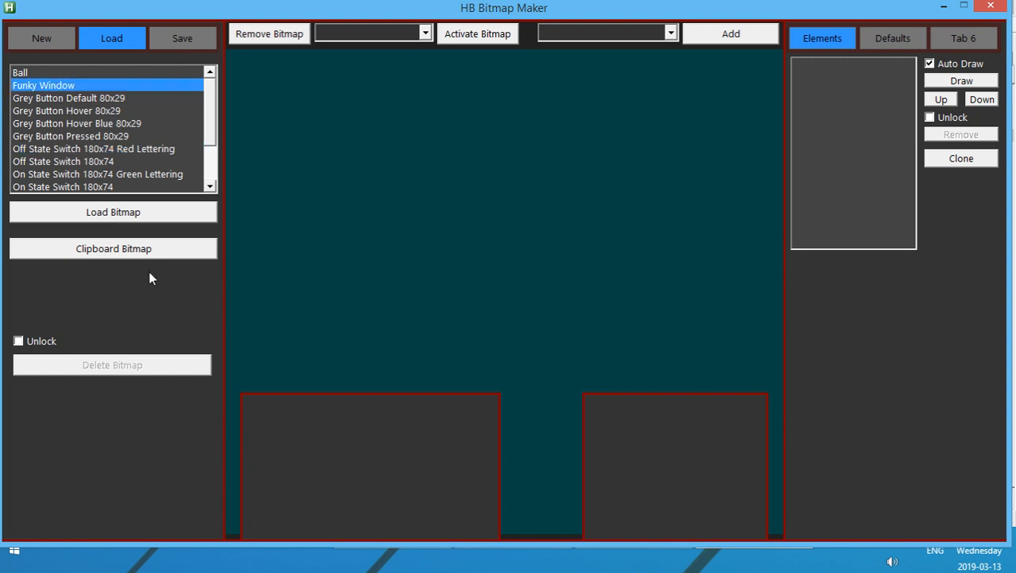
left_click(112, 211)
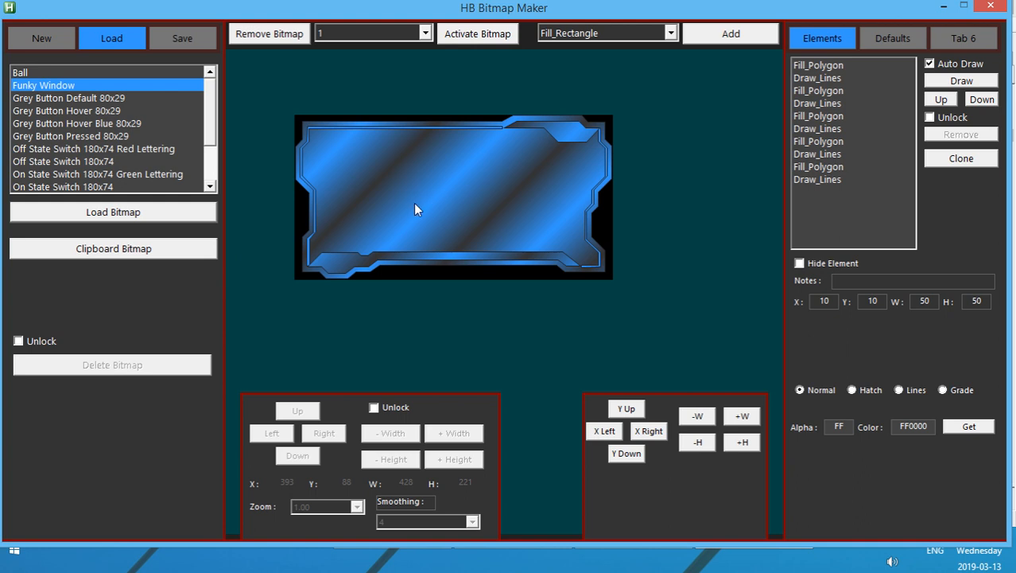
mouse_move(51, 78)
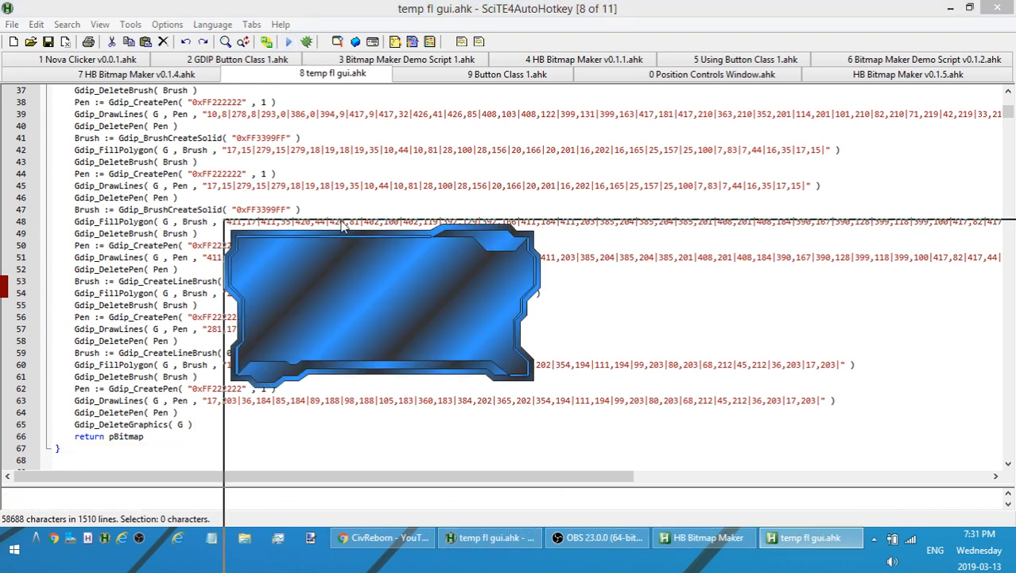
left_click(287, 42)
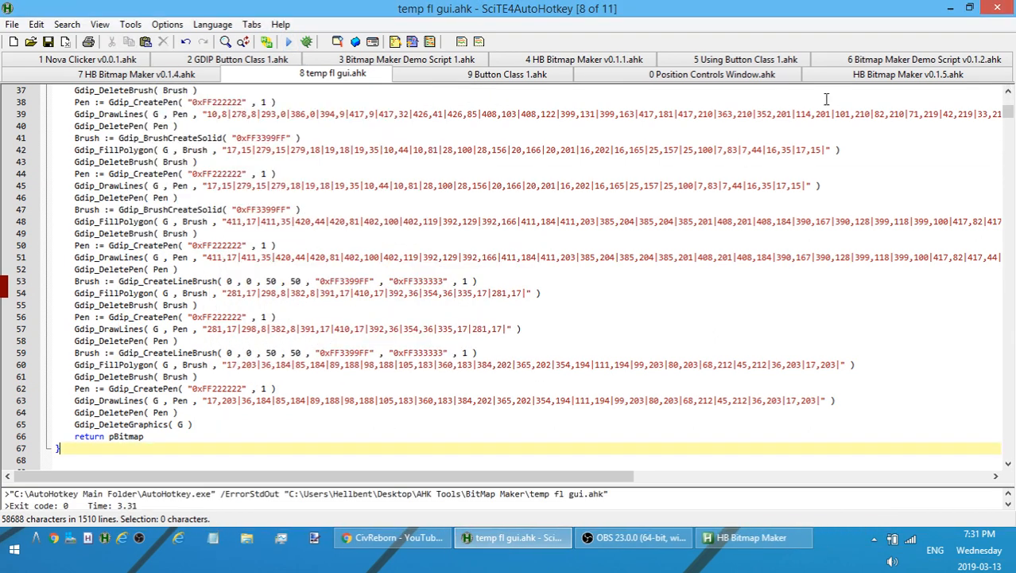
left_click(906, 73)
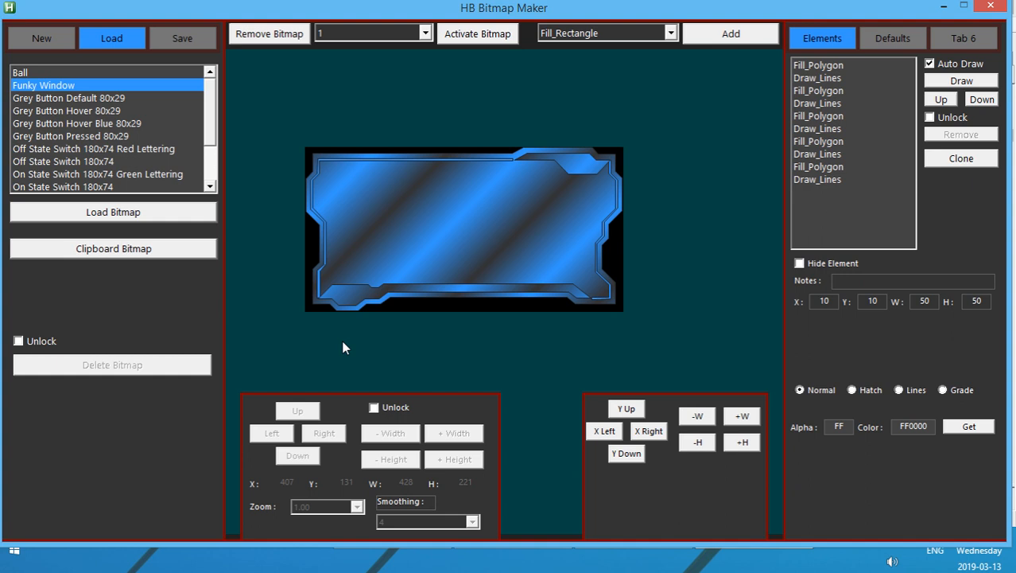
Unlock the bitmap, zoom it to 2.00 and inspect the last Draw_Lines element's points
left_click(374, 407)
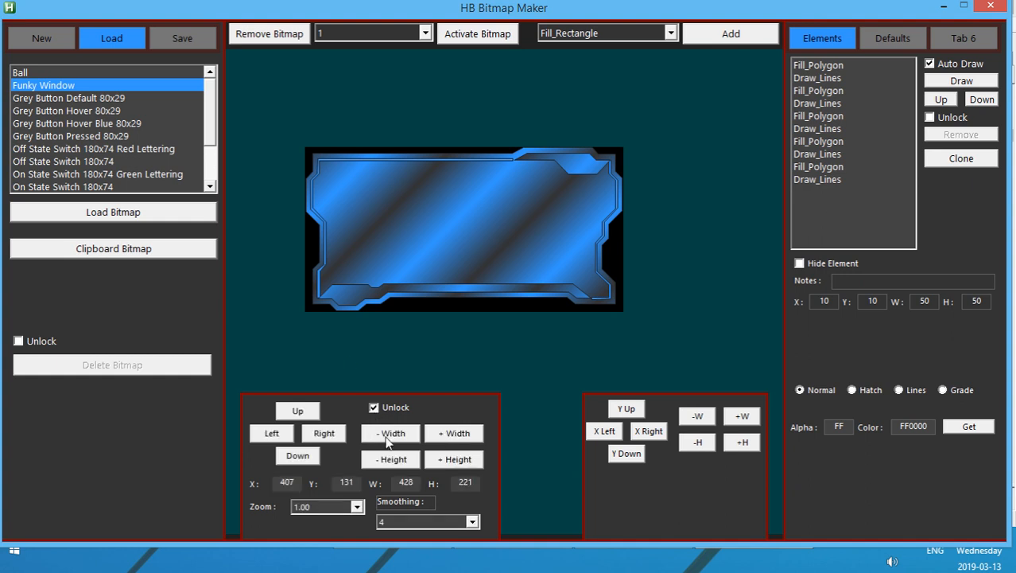
left_click(470, 521)
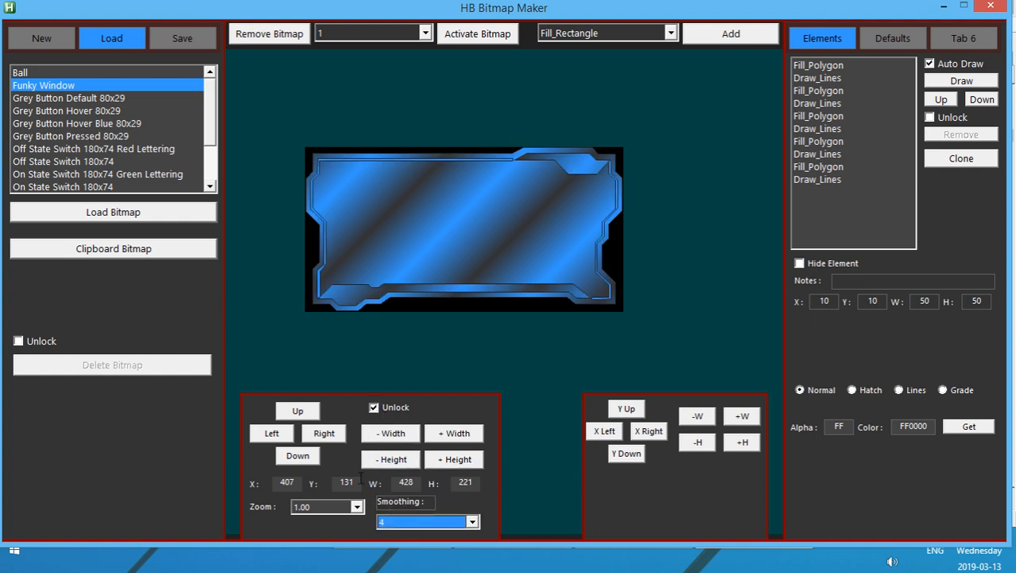
left_click(357, 505)
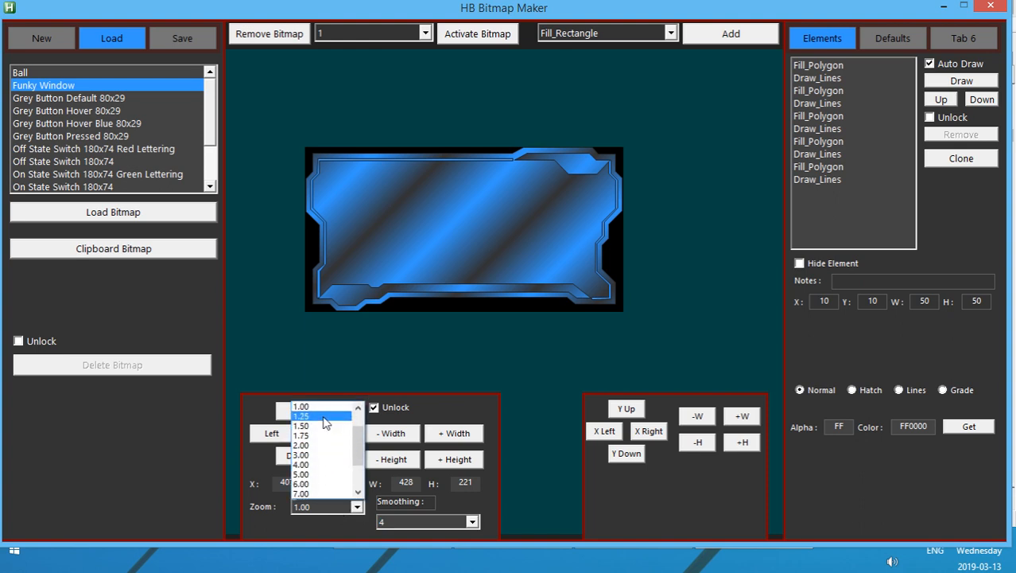
left_click(315, 417)
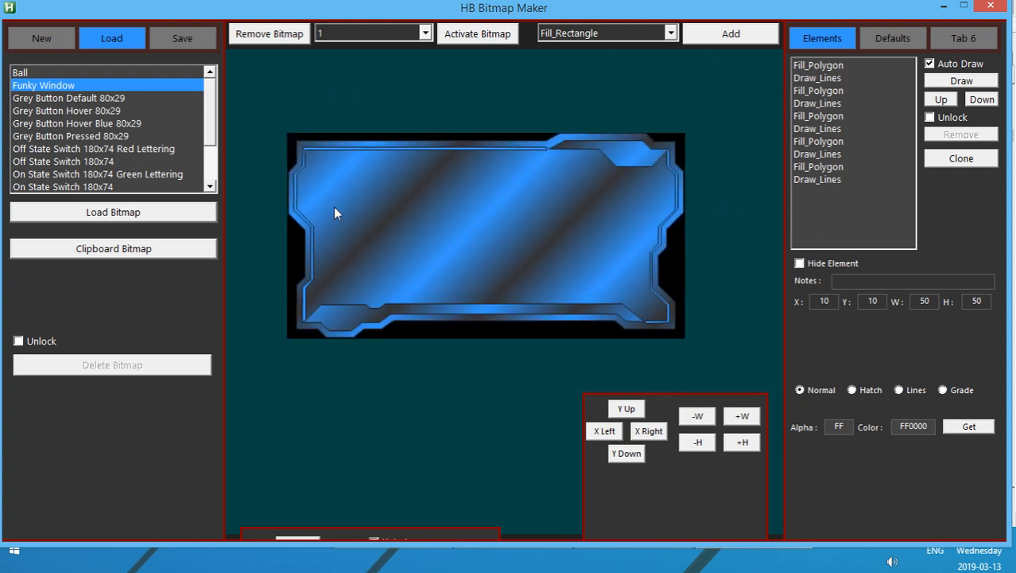
mouse_move(215, 270)
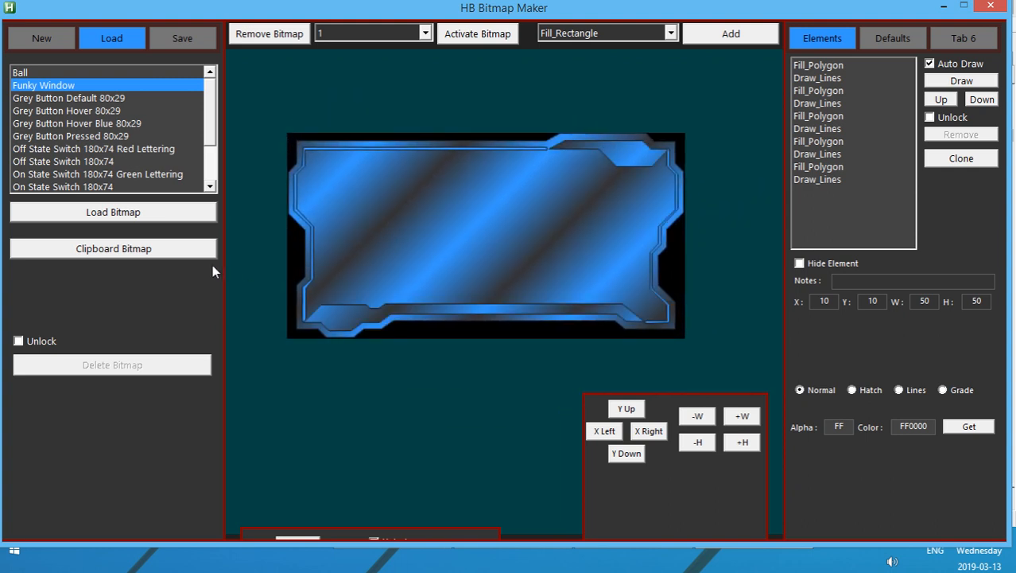
mouse_move(517, 172)
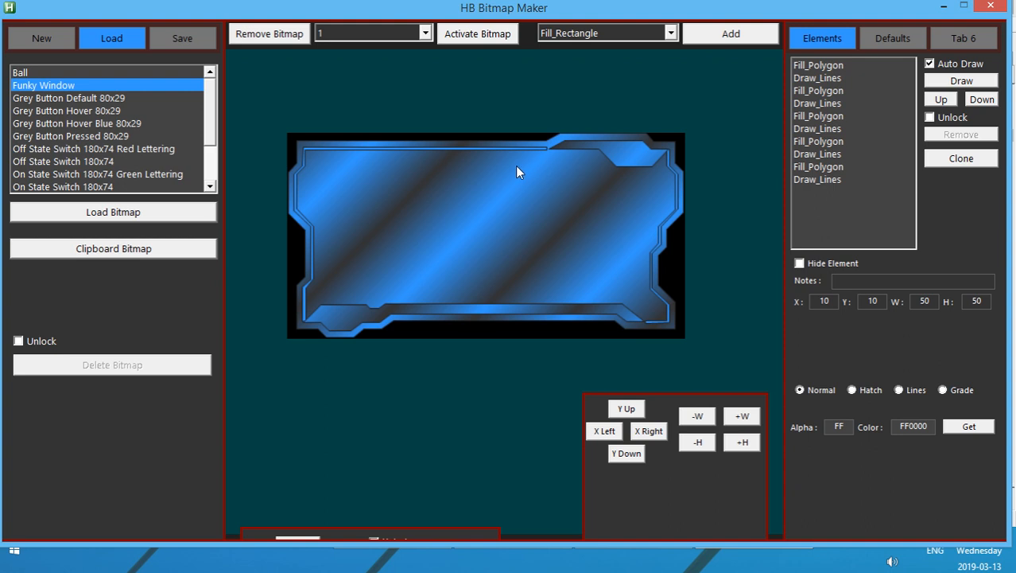
mouse_move(796, 240)
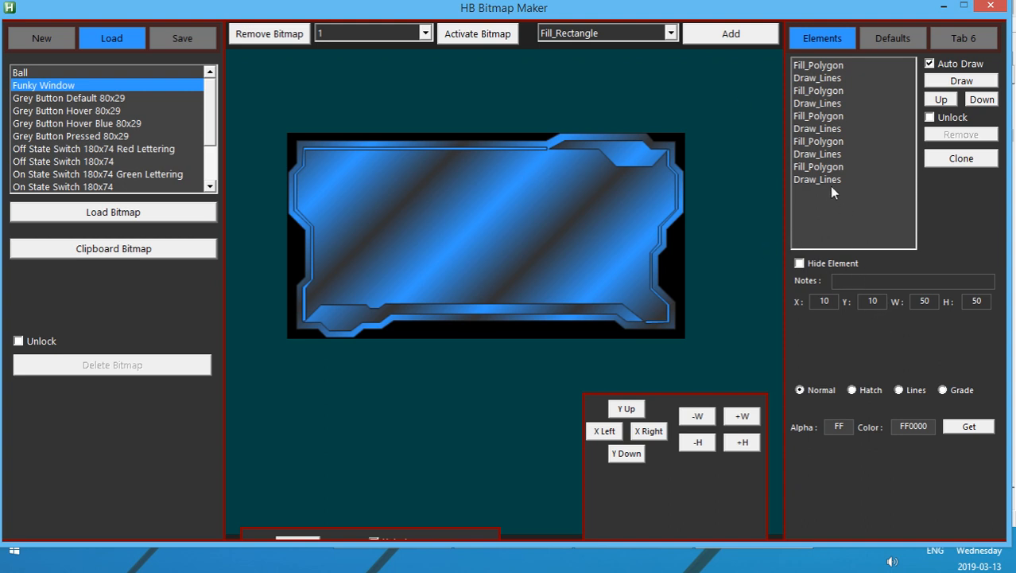
left_click(818, 178)
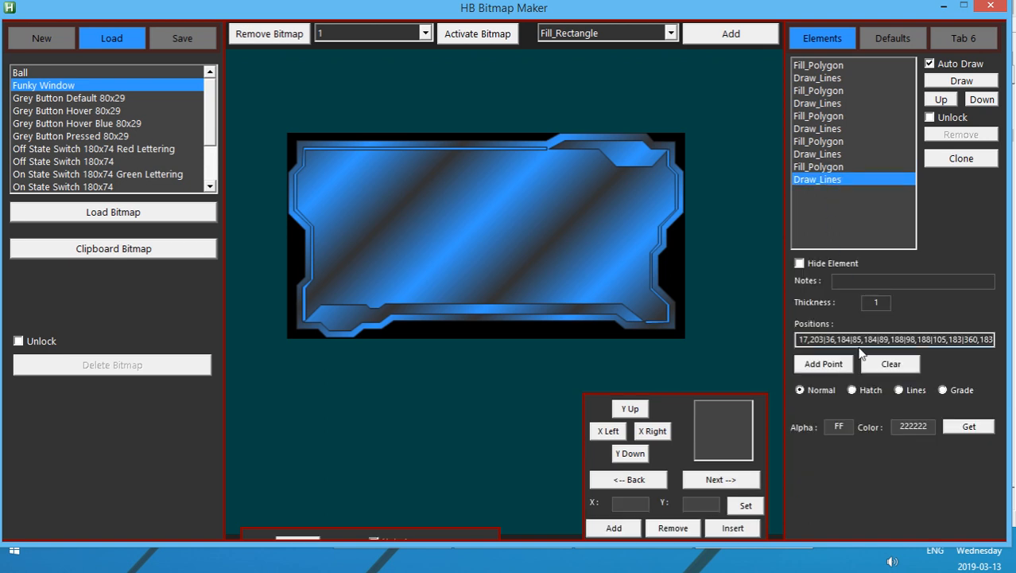
mouse_move(65, 388)
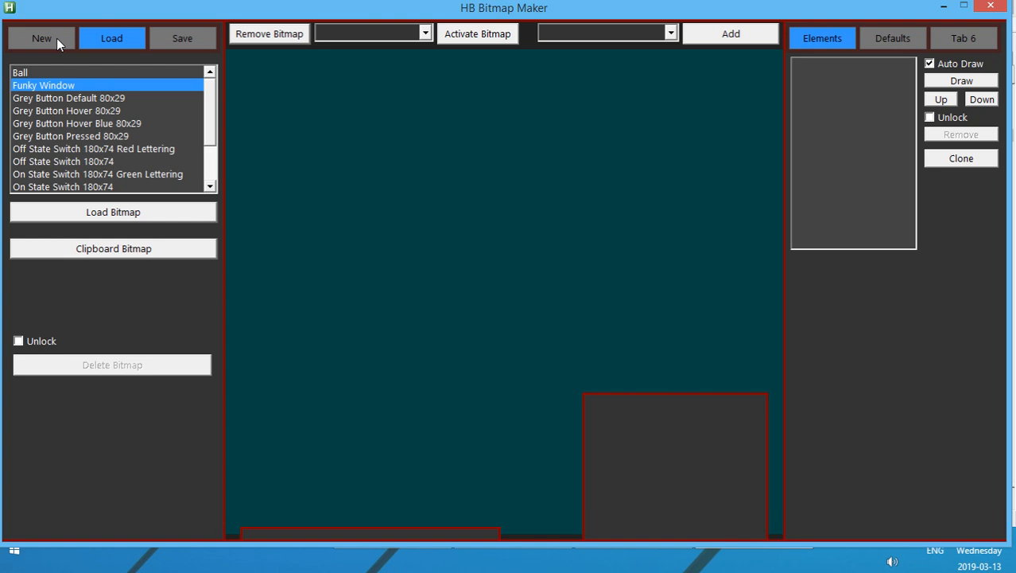
Create a new black 200×200 bitmap with a Fill_Rectangle element using a Hatch fill
left_click(42, 38)
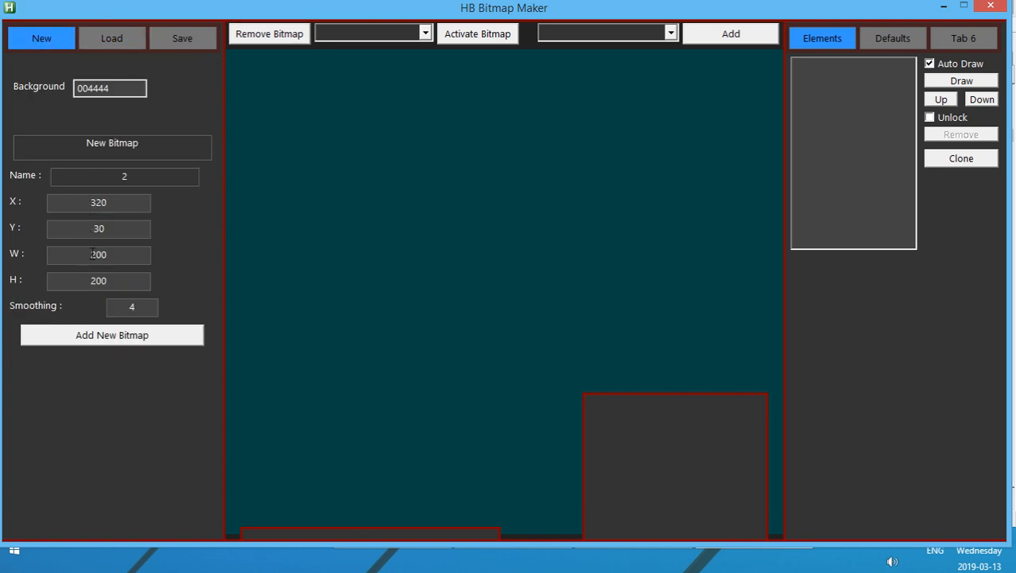
left_click(111, 334)
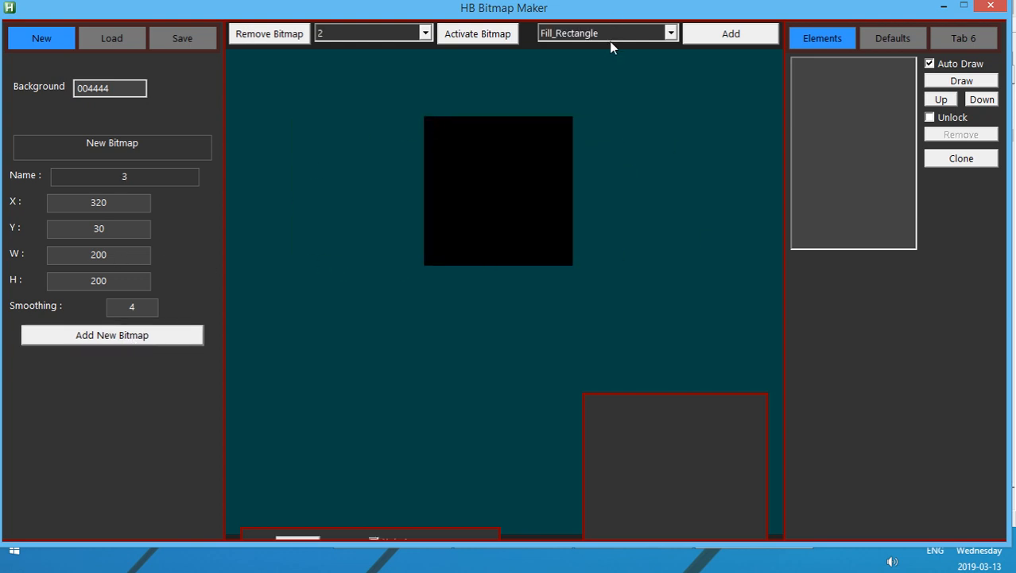
left_click(728, 34)
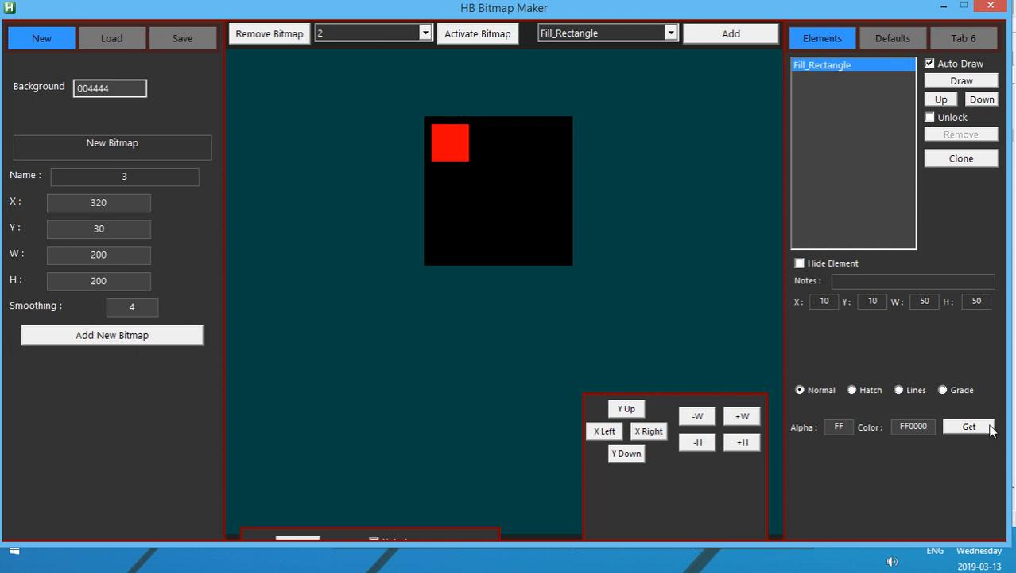
left_click(852, 388)
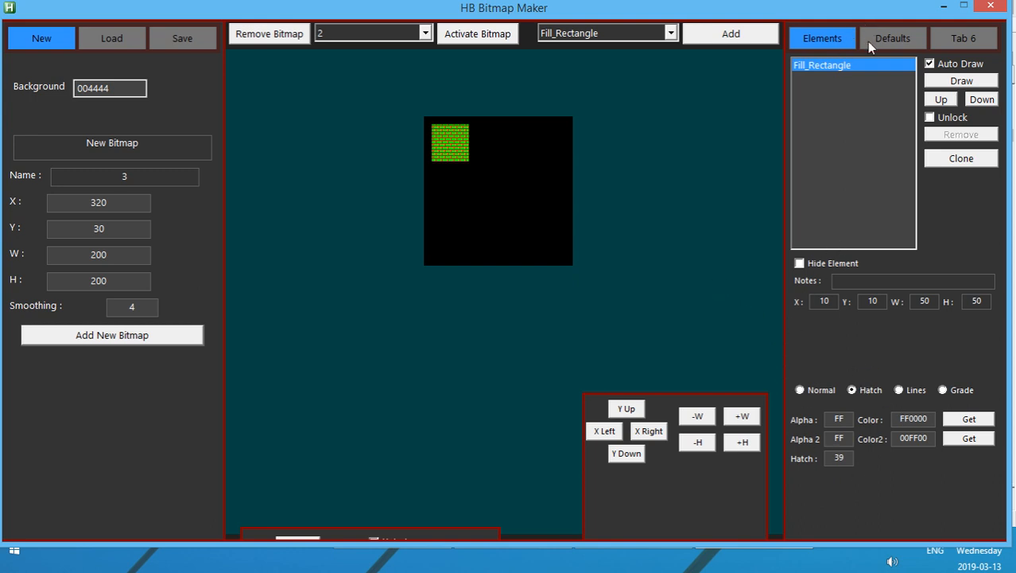
Set the default text to 'HB' and move the small HB text element down
left_click(892, 38)
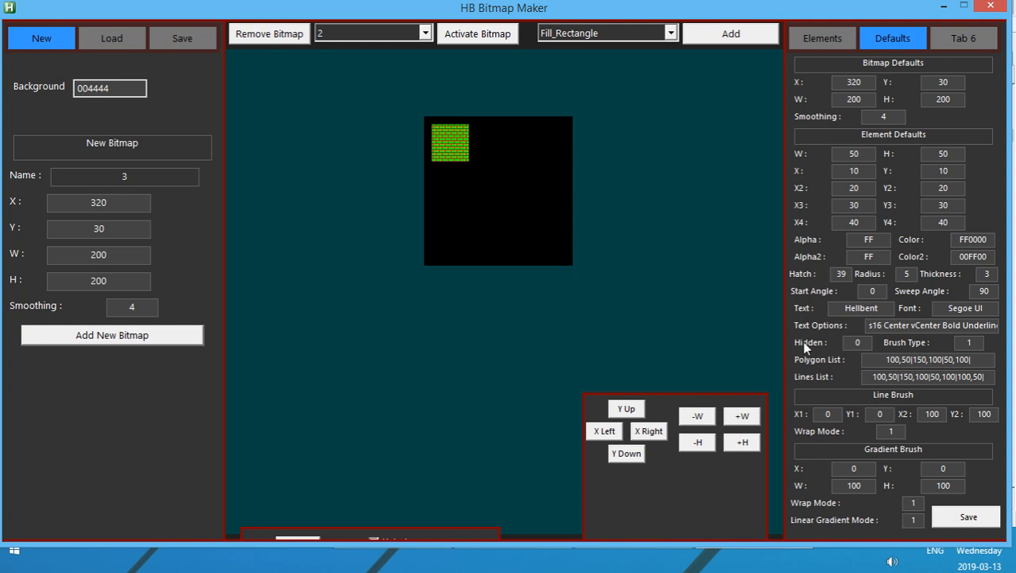
mouse_move(888, 76)
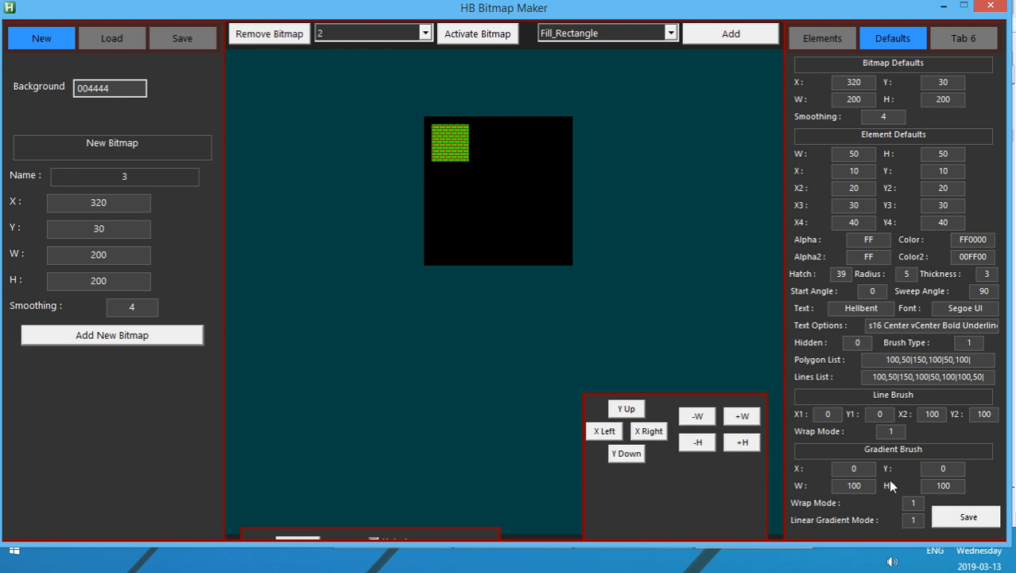
mouse_move(894, 465)
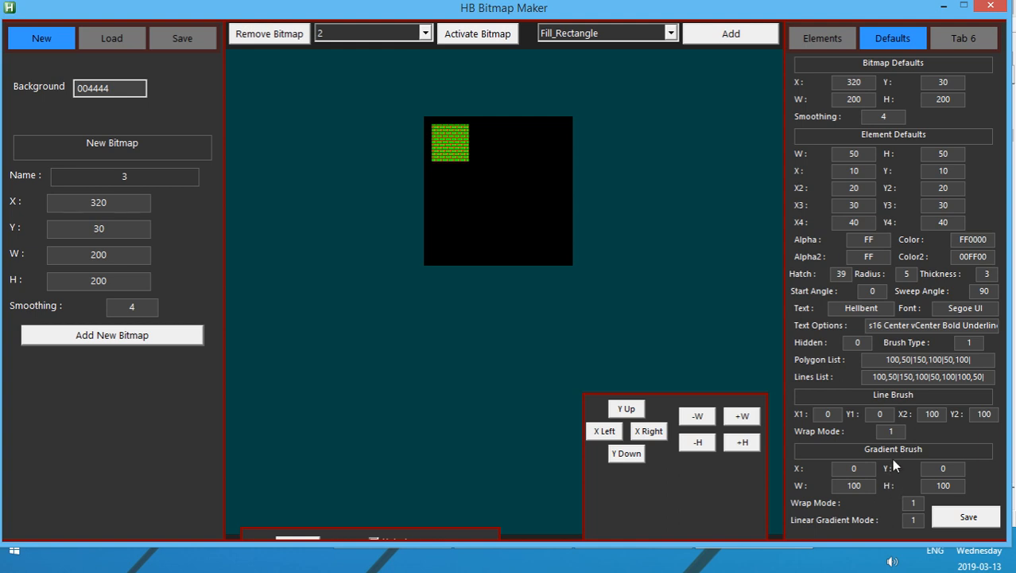
mouse_move(733, 315)
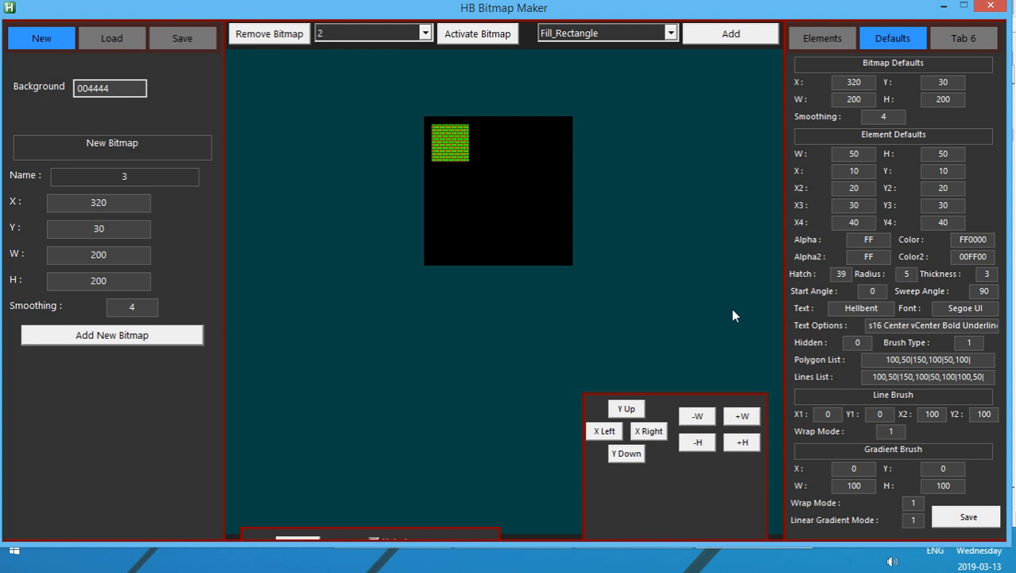
mouse_move(870, 290)
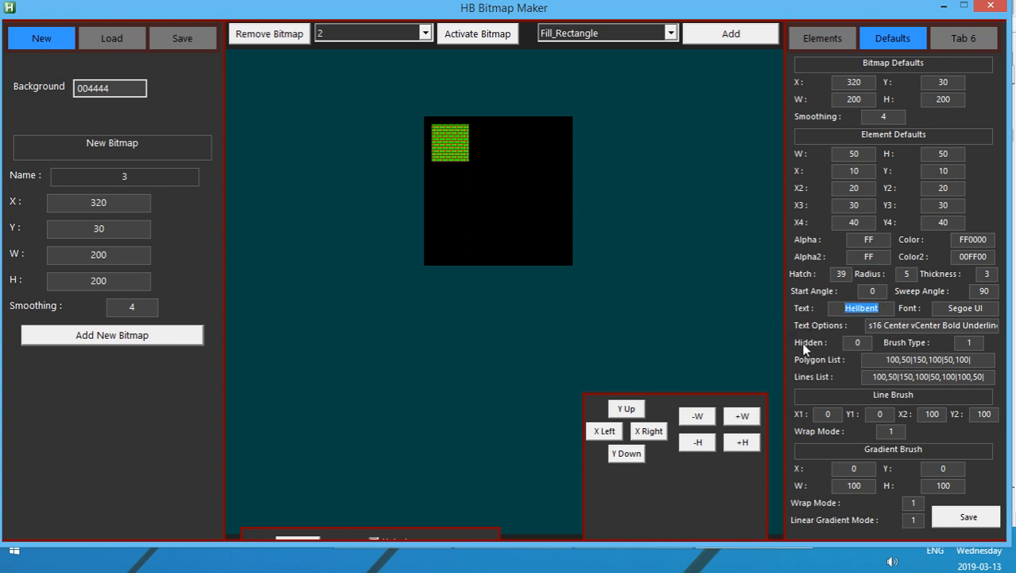
type("HB")
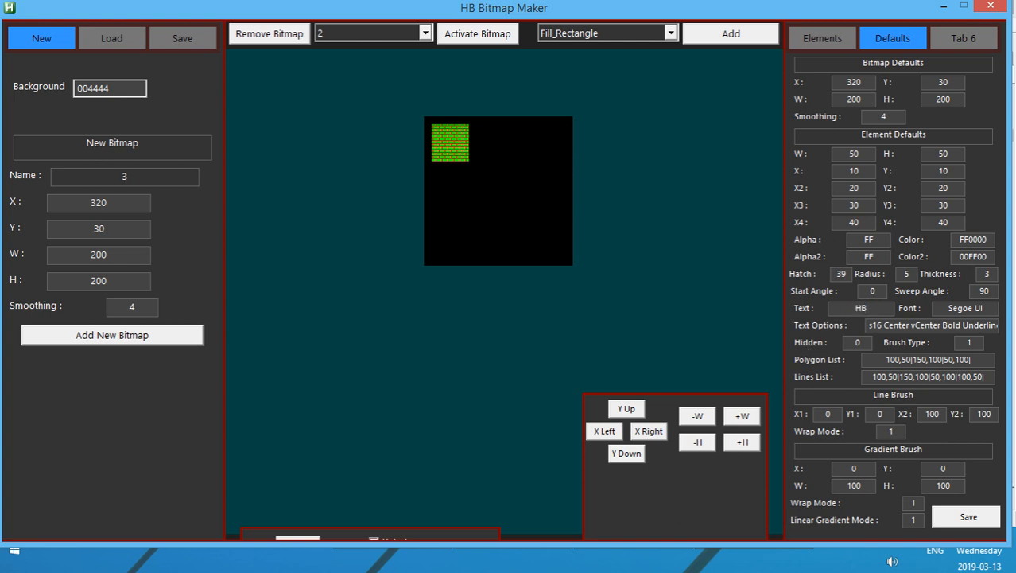
left_click(821, 38)
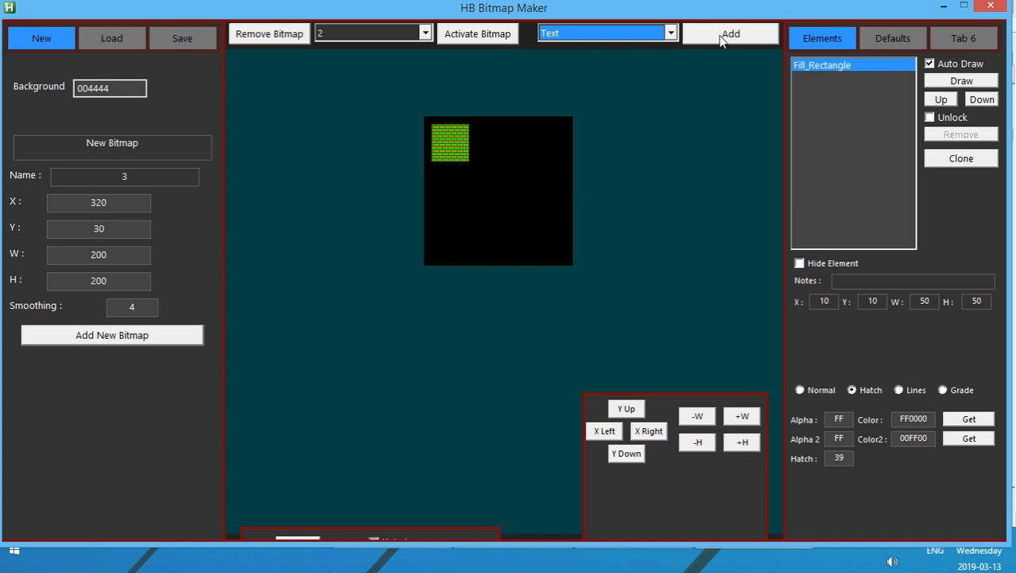
left_click(728, 33)
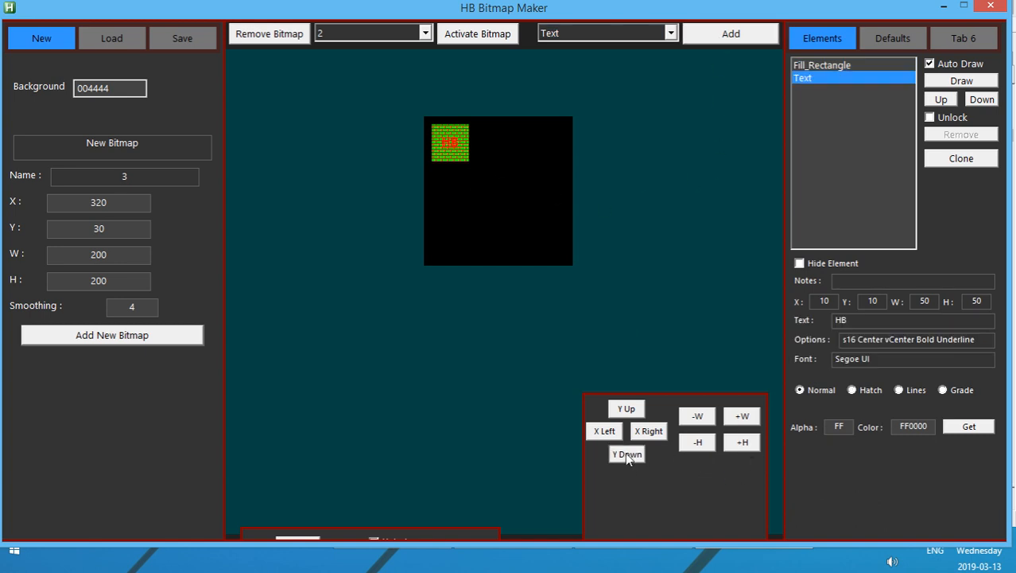
left_click(627, 453)
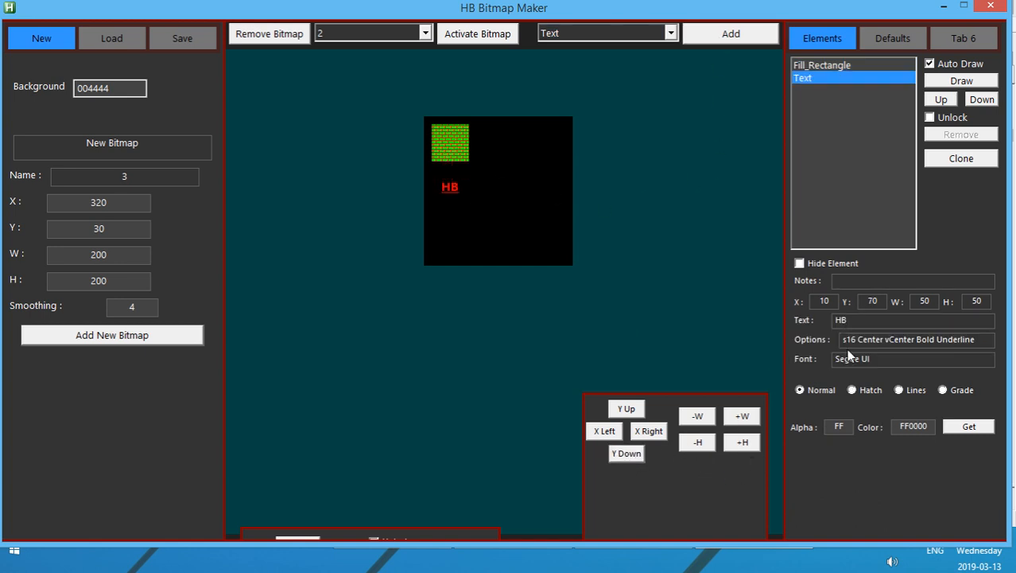
Add a larger HB text element with s36 bold underline font options
left_click(892, 38)
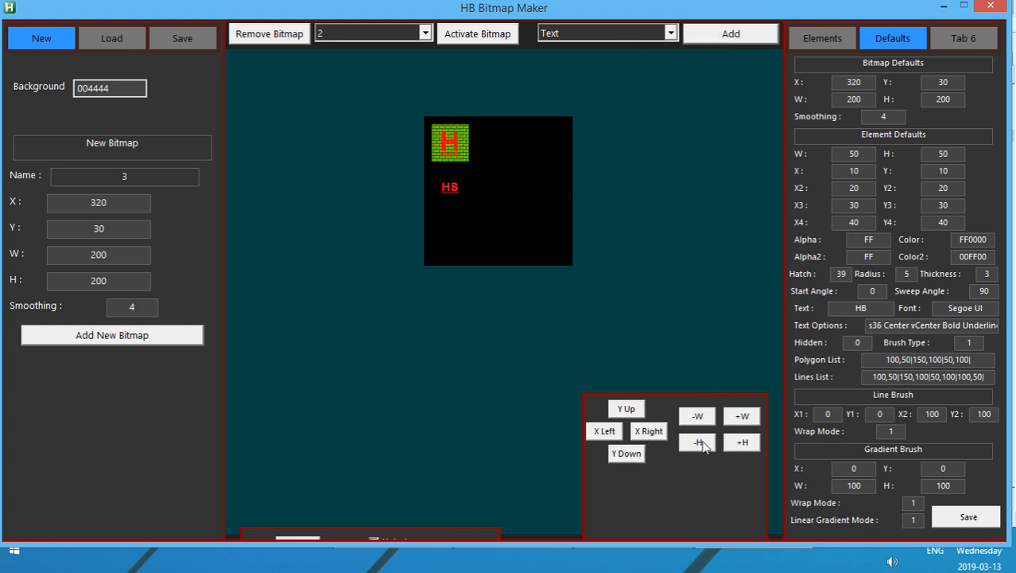
left_click(626, 451)
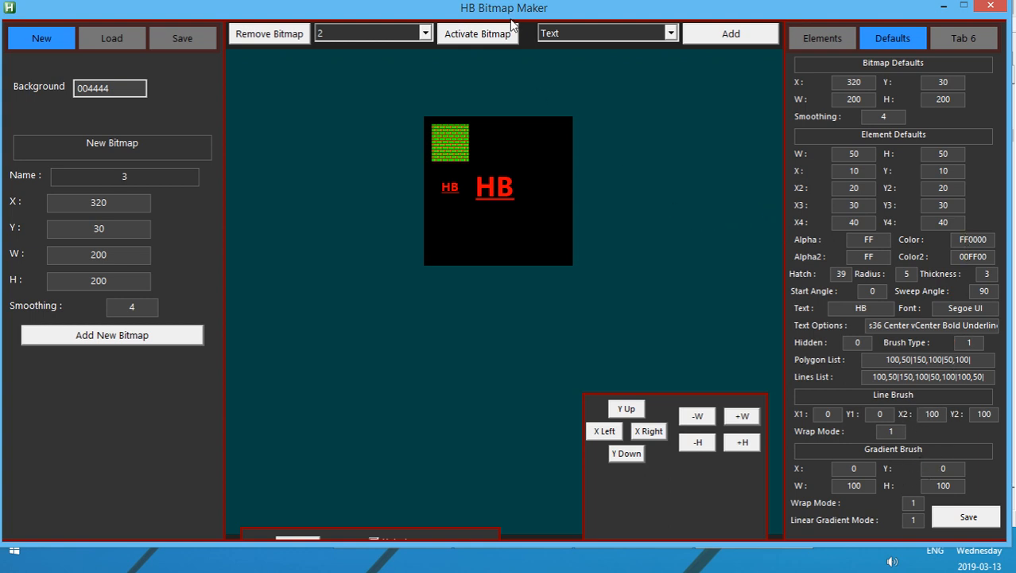
Clone the large HB below the first and add two Fill_Circle elements, nudging one right
left_click(822, 38)
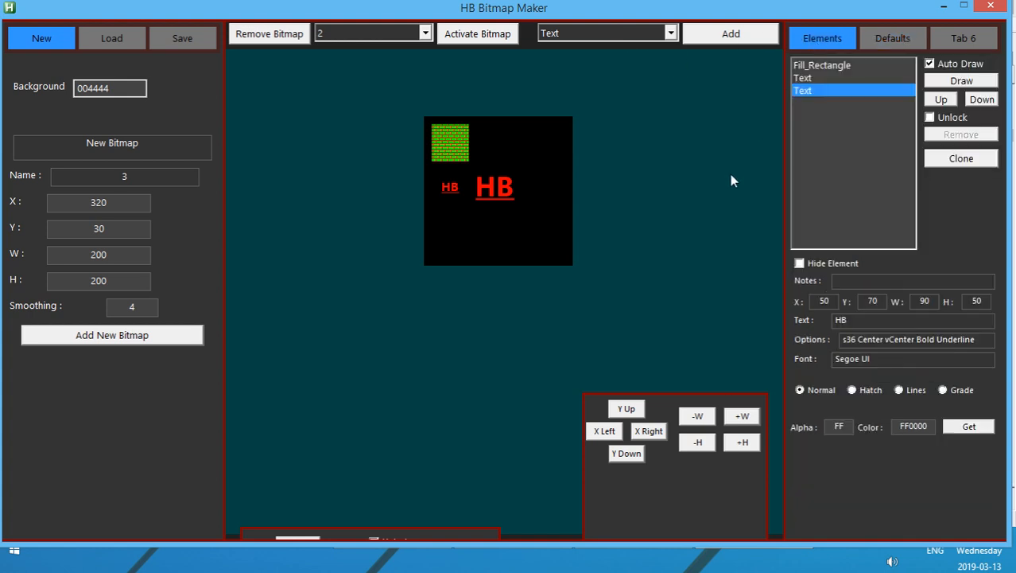
mouse_move(730, 168)
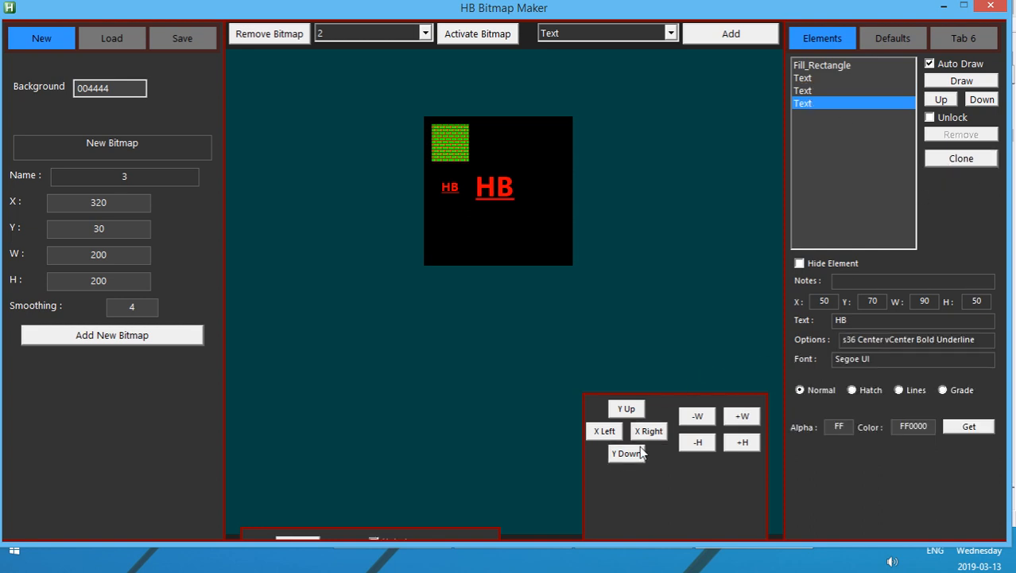
left_click(627, 452)
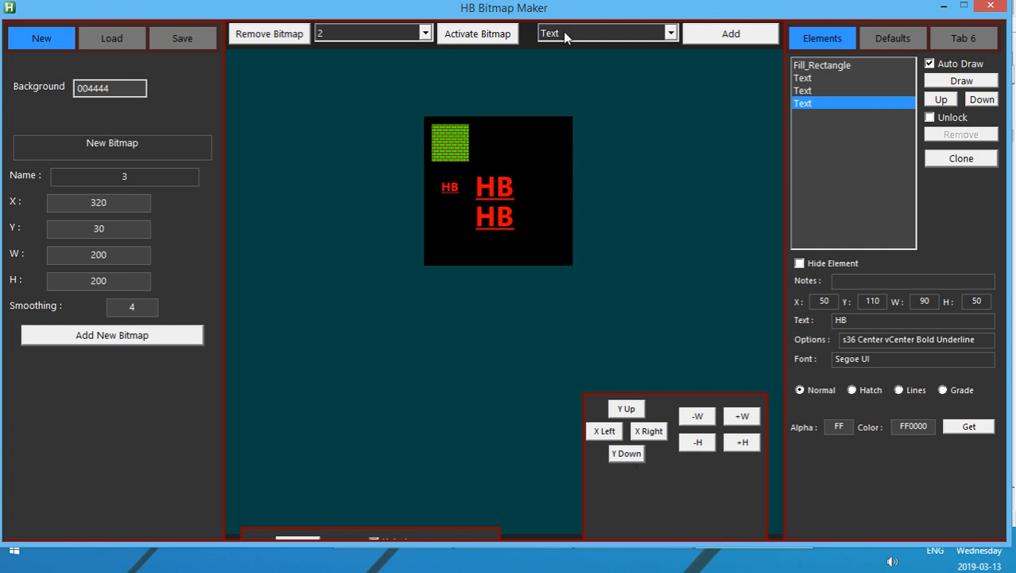
left_click(606, 32)
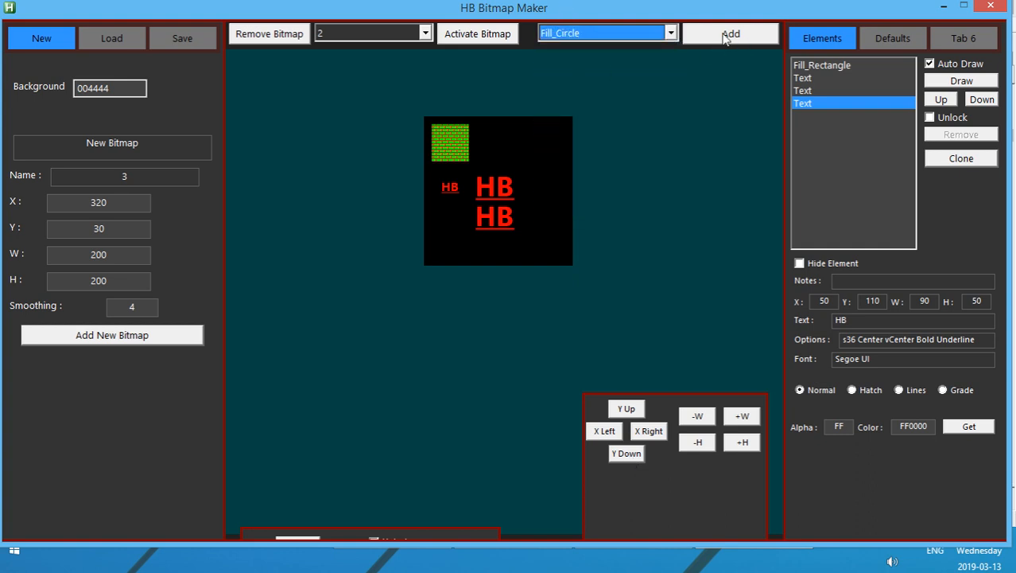
left_click(730, 34)
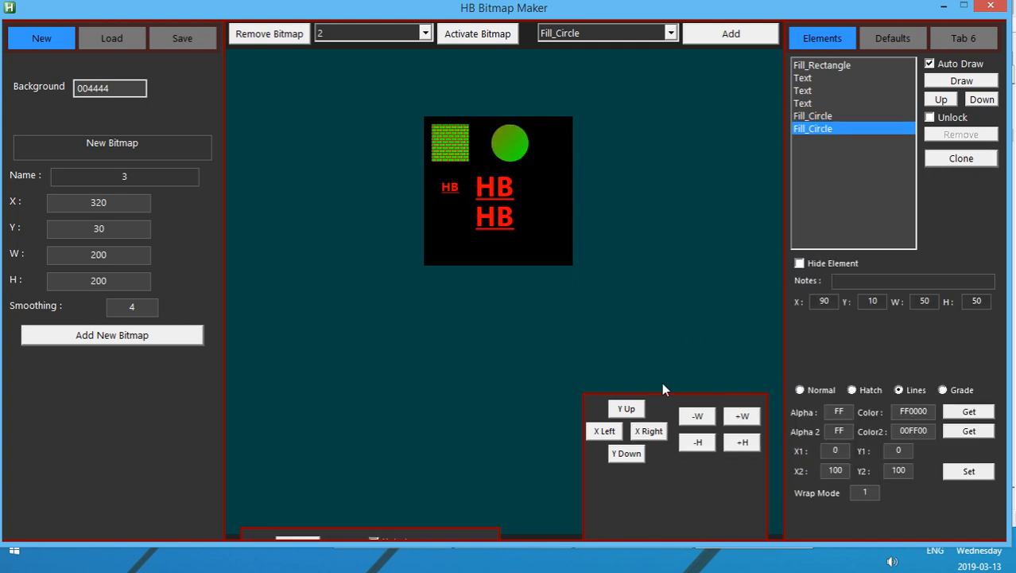
left_click(649, 430)
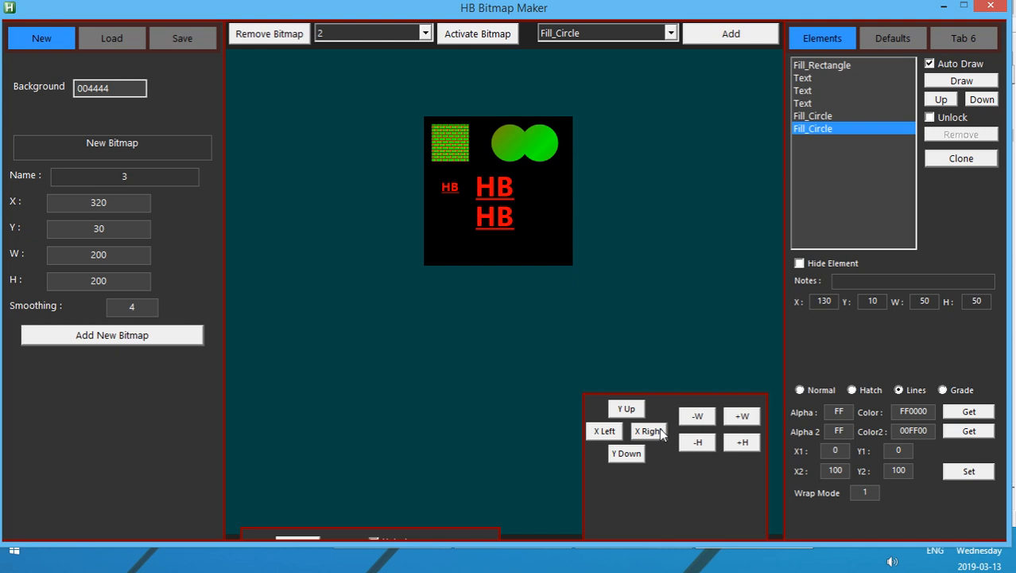
Shift the second circle right to X 140 and give it a Grade gradient brush
left_click(649, 430)
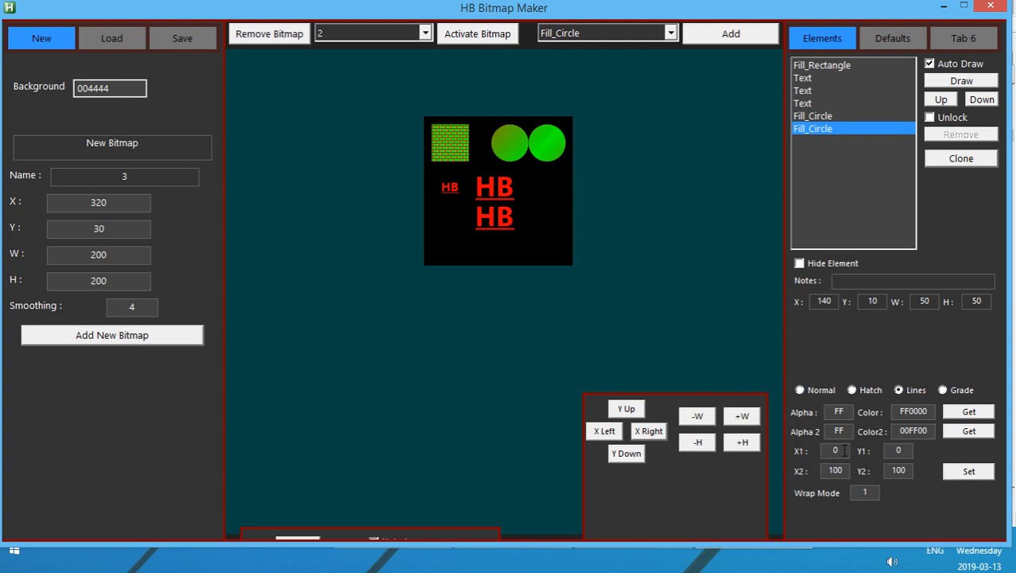
mouse_move(801, 454)
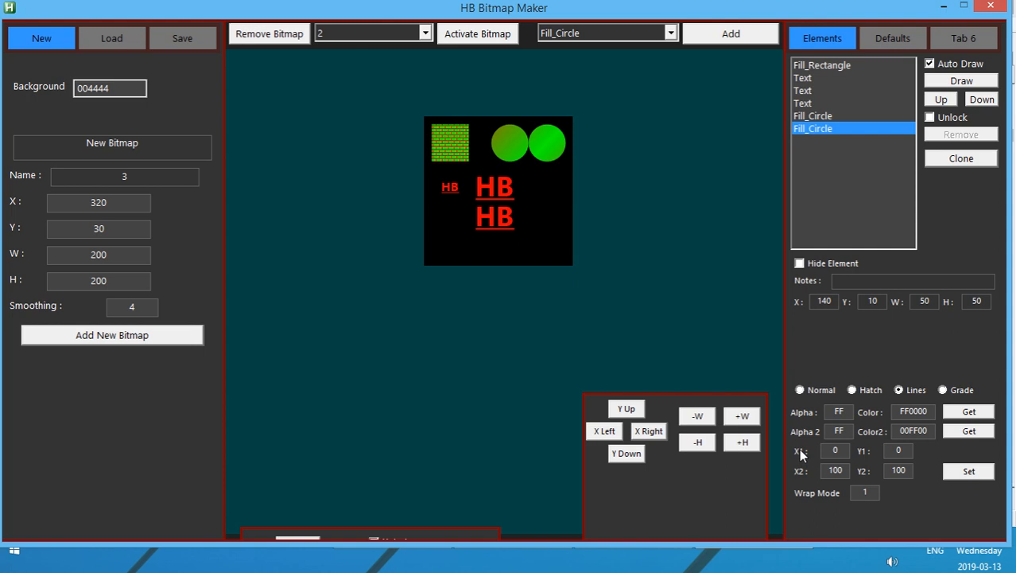
mouse_move(821, 458)
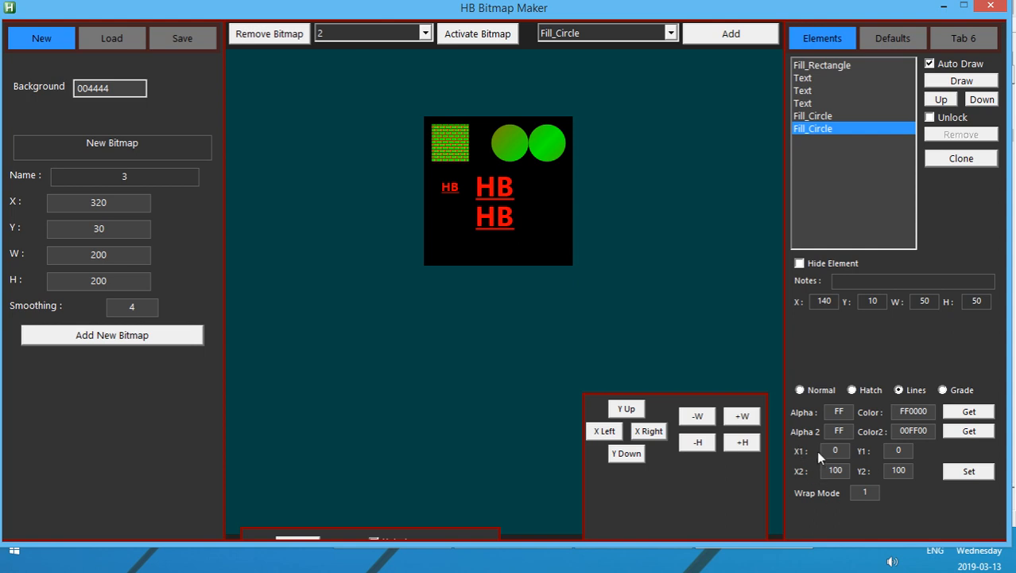
mouse_move(939, 479)
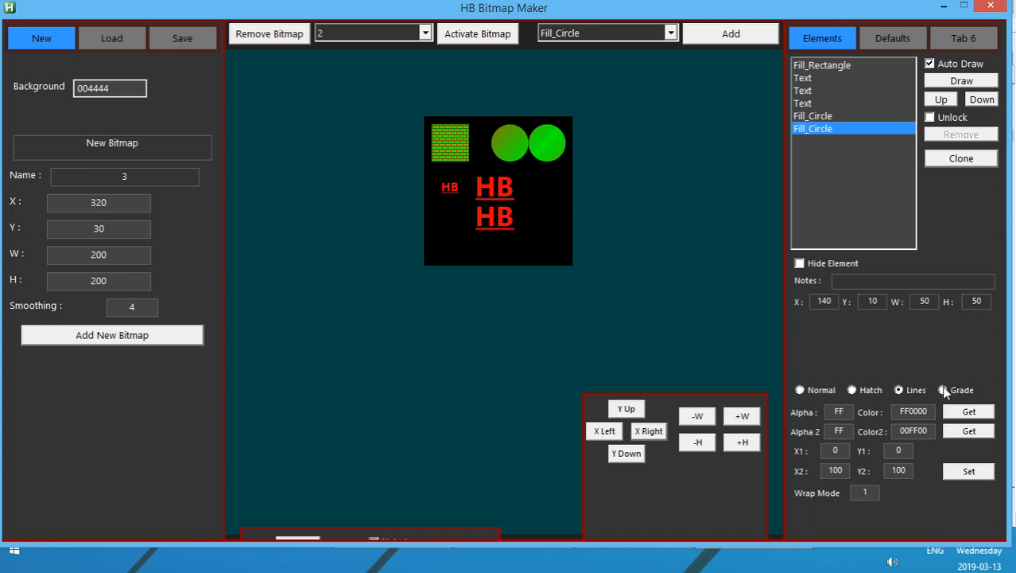
left_click(942, 390)
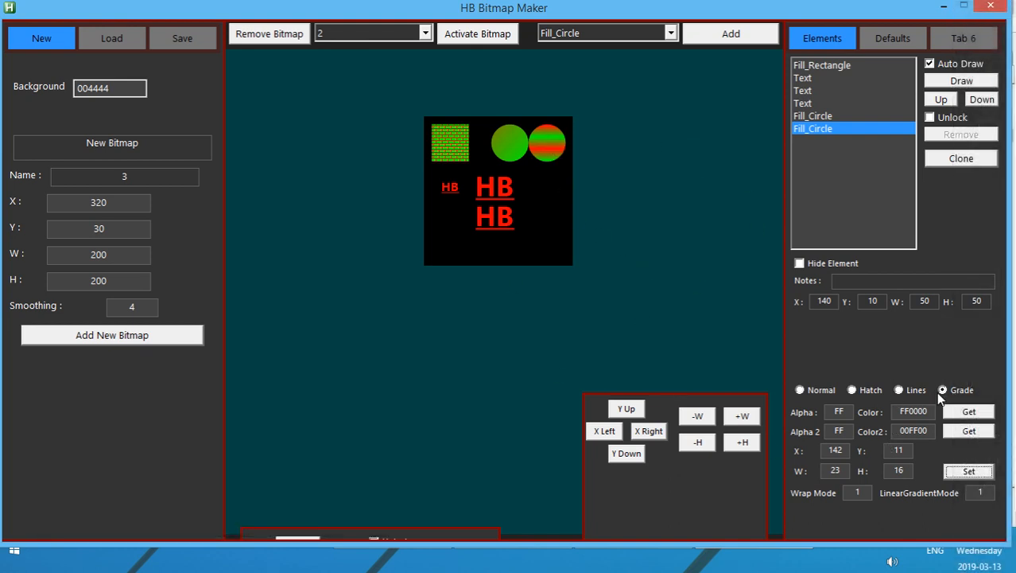
Restore the circle's Lines brush and start a new blank bitmap for a Fill_Polygon
left_click(900, 389)
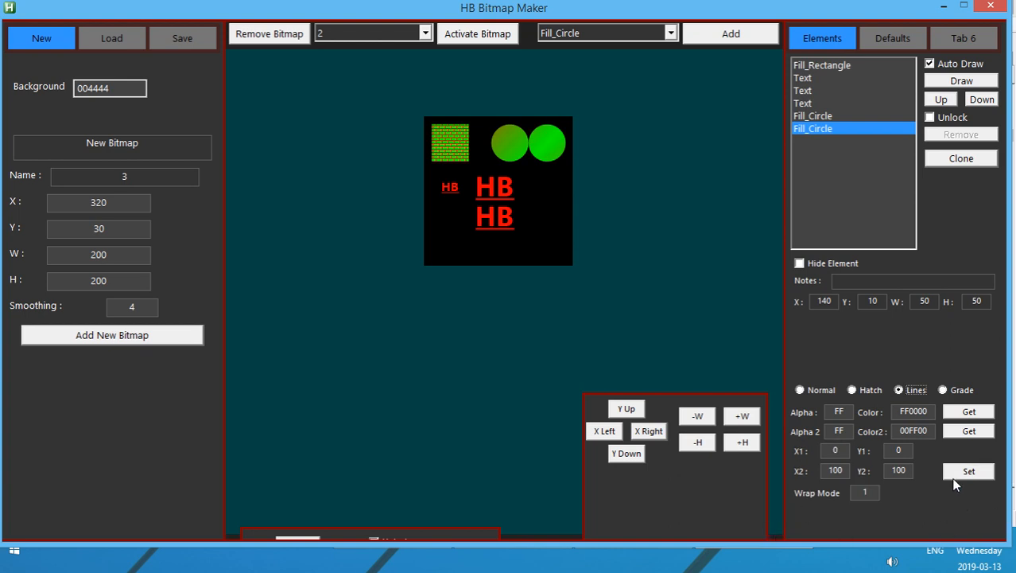
mouse_move(636, 6)
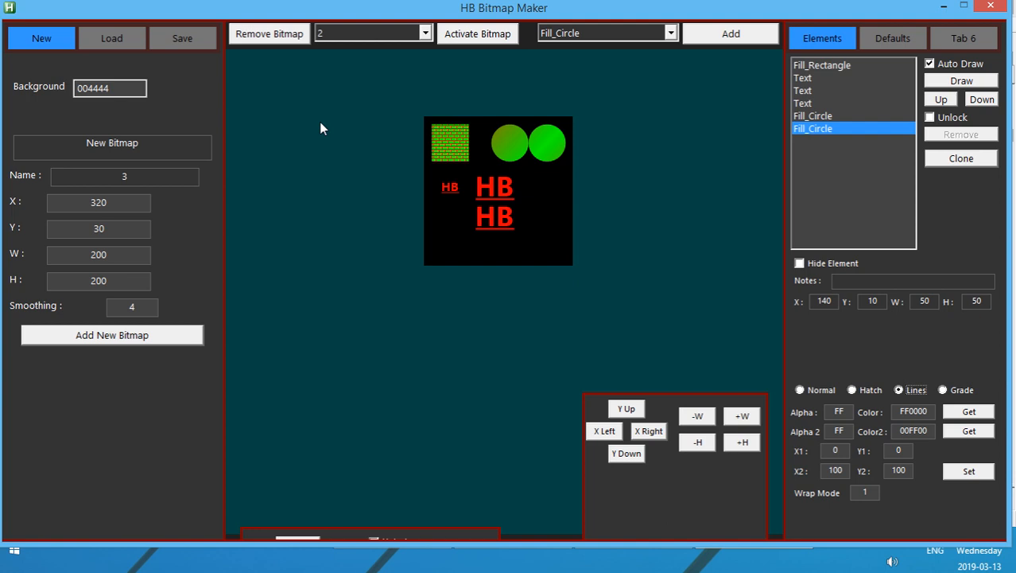
left_click(269, 34)
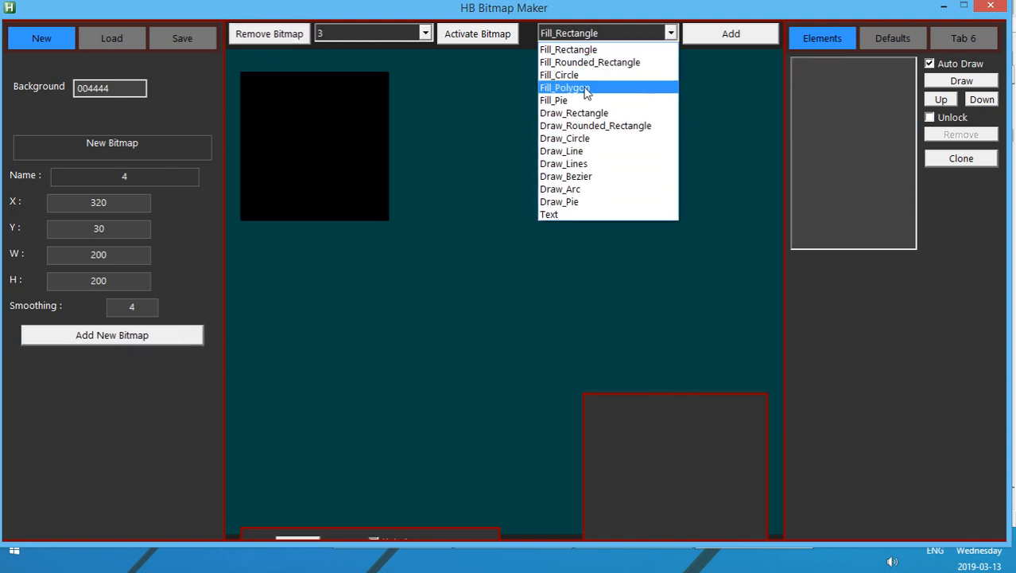
Add a Fill_Polygon, clear its points, hand-place a many-sided polygon with a Lines gradient fill
left_click(565, 87)
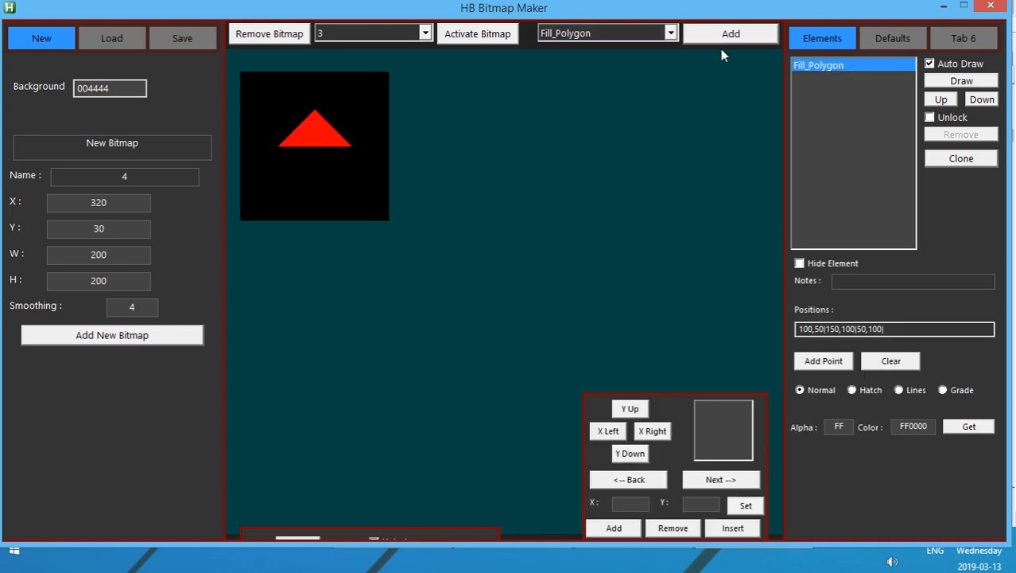
mouse_move(620, 421)
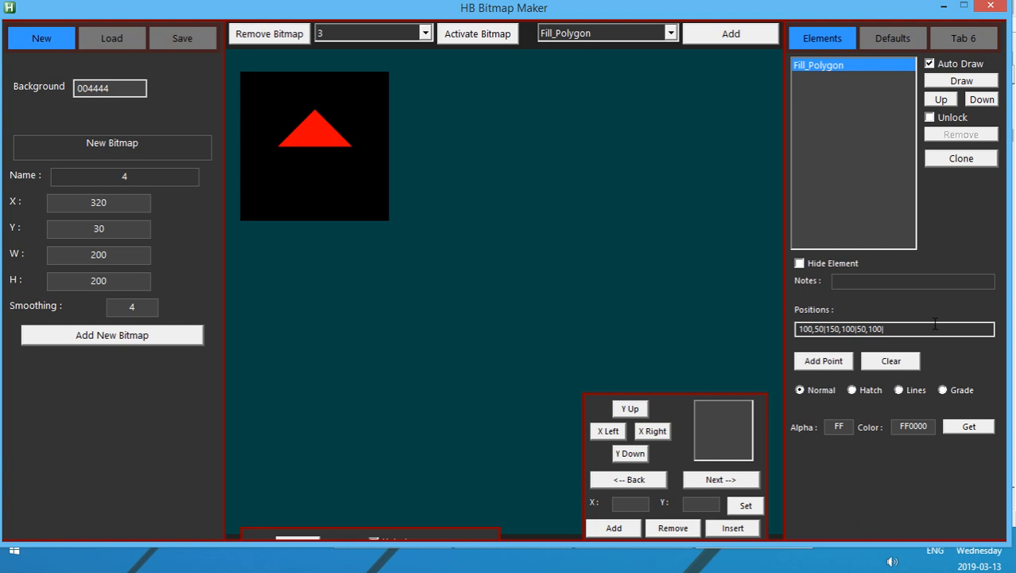
left_click(891, 359)
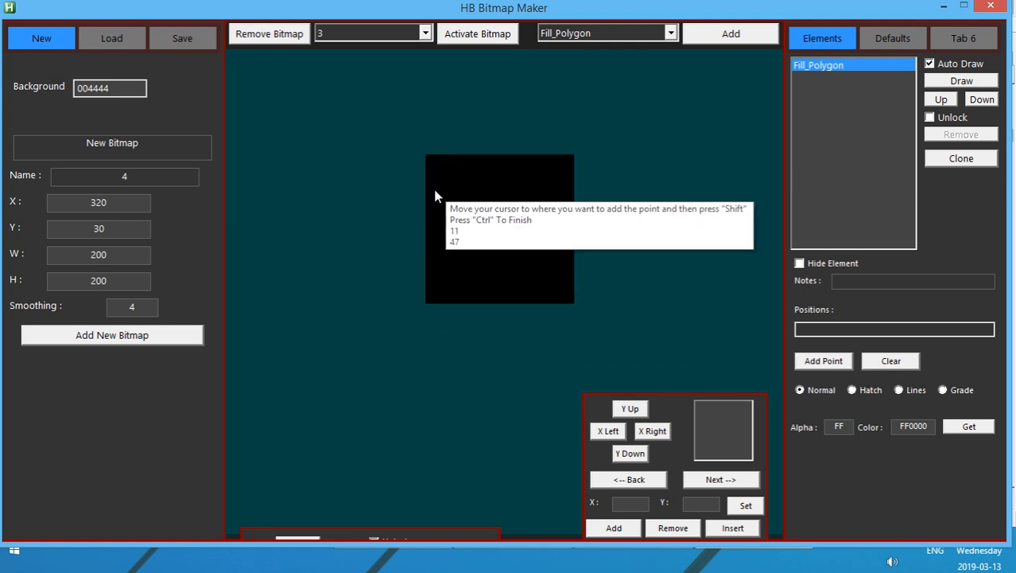
mouse_move(446, 184)
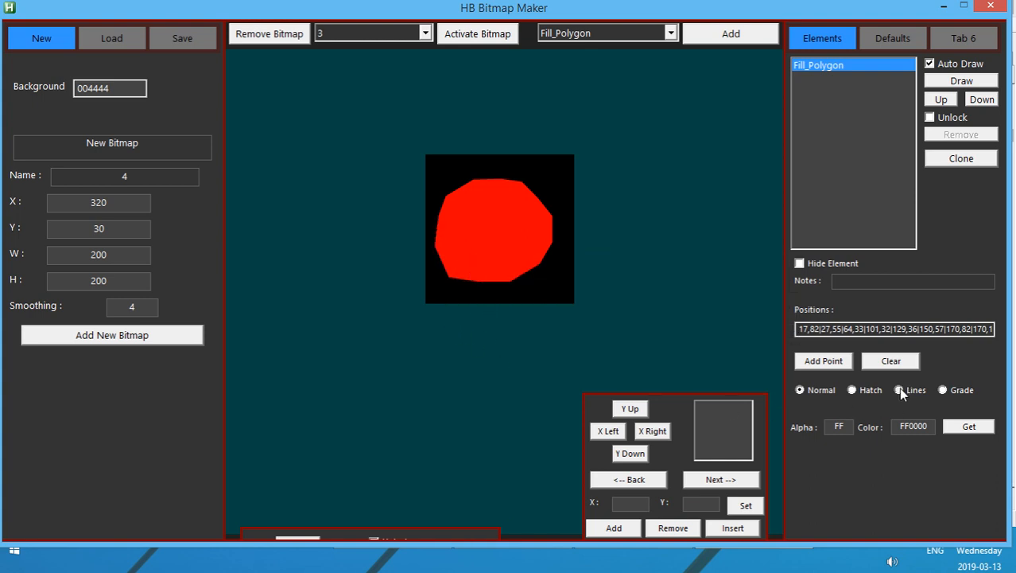
left_click(900, 390)
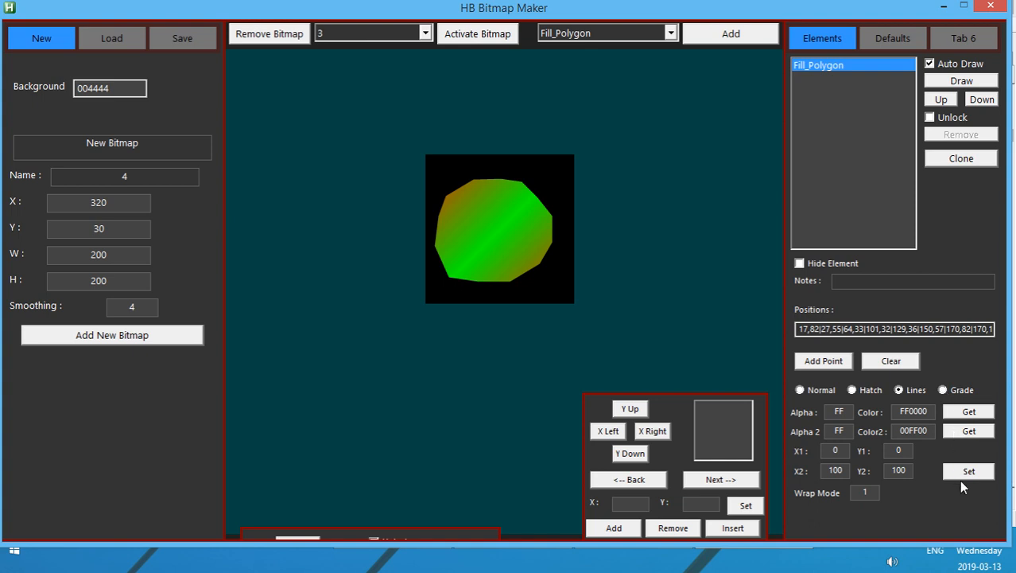
mouse_move(453, 217)
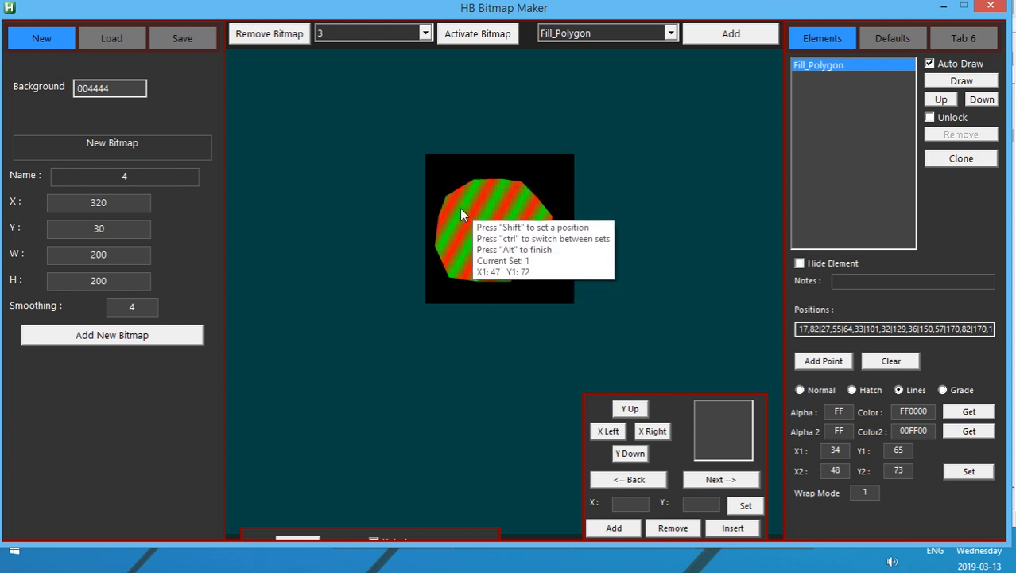
Set the gradient points and recolour the stripes to 3399FF blue and 333333 dark grey
left_click(969, 471)
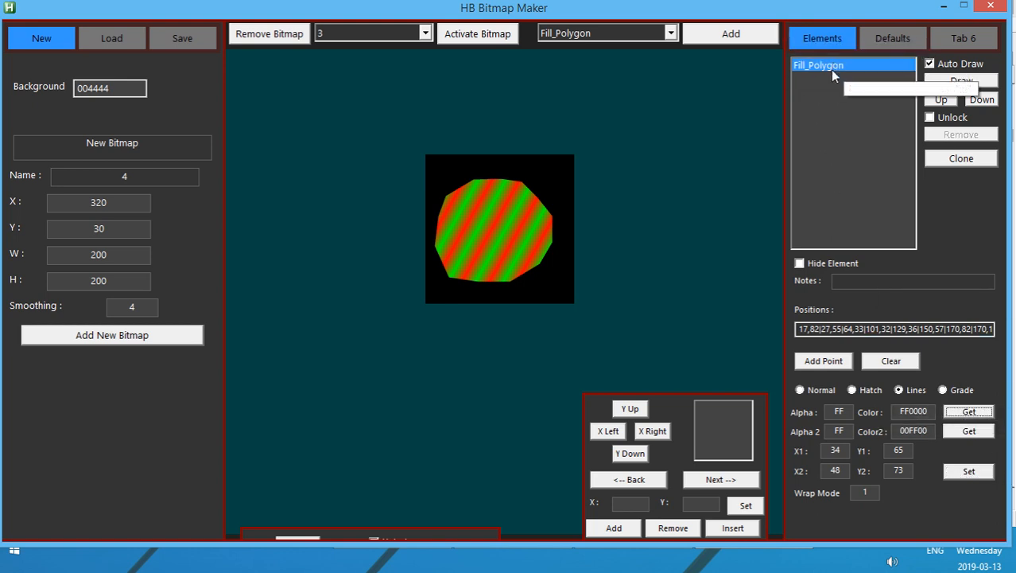
left_click(968, 410)
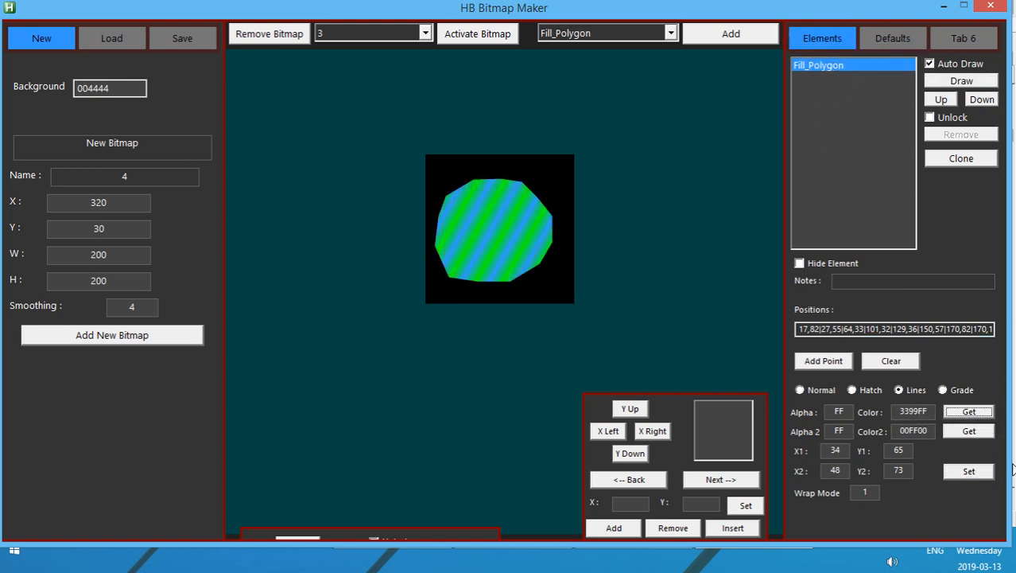
left_click(969, 430)
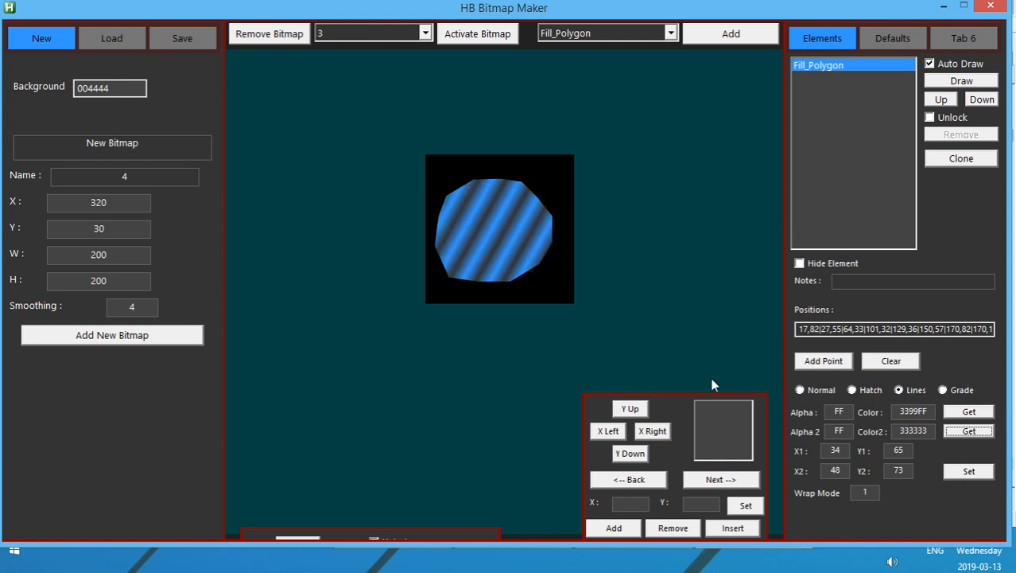
mouse_move(677, 78)
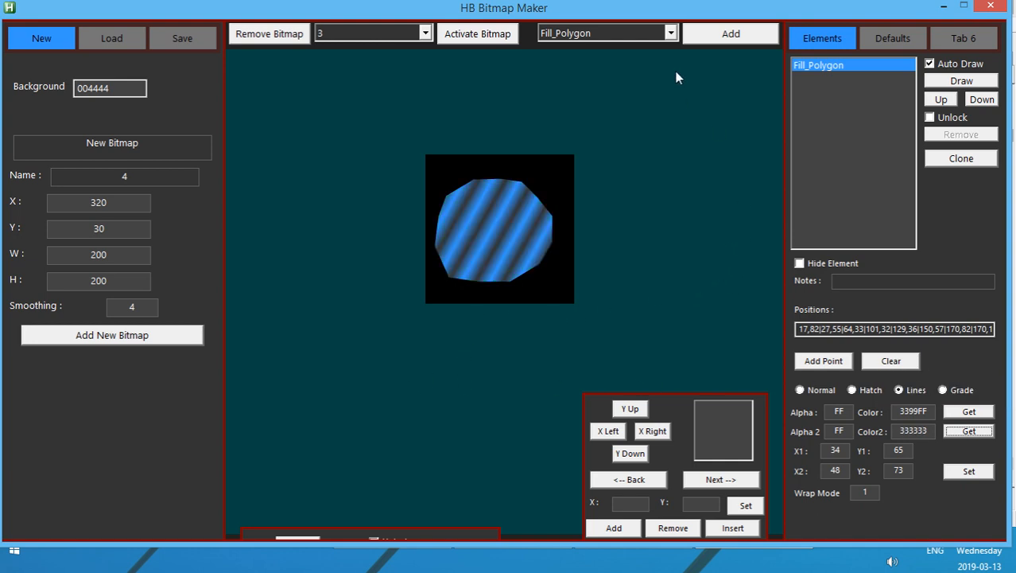
mouse_move(938, 121)
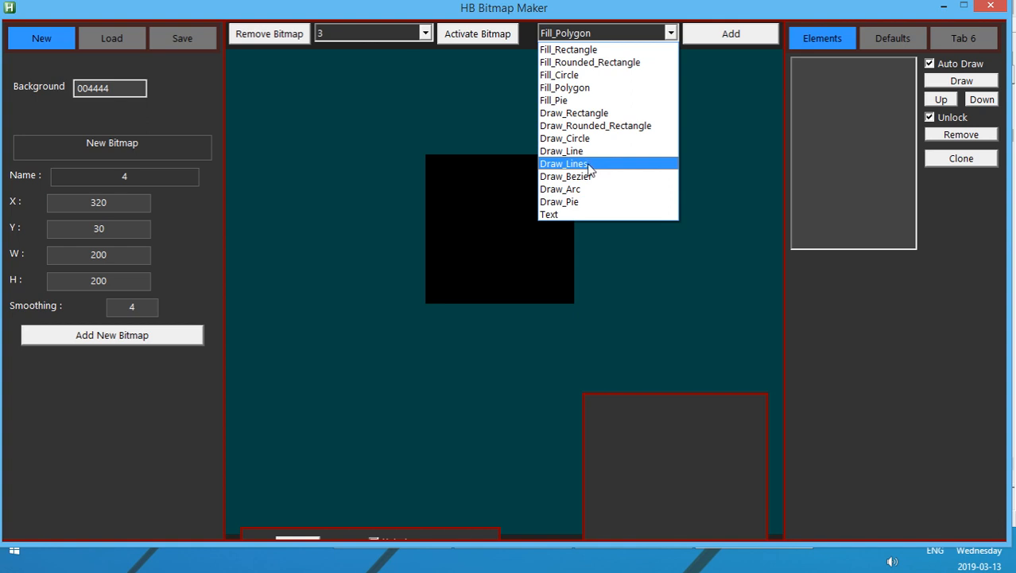
Place points for a red Draw_Lines shape, adjust a Draw_Bezier curve, then discard the test bitmap
left_click(563, 162)
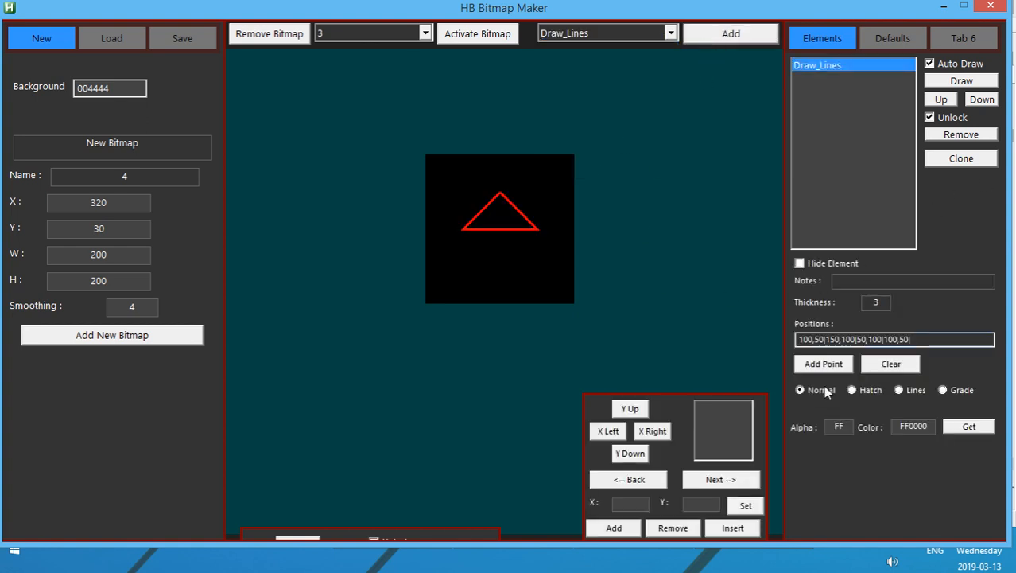
left_click(891, 363)
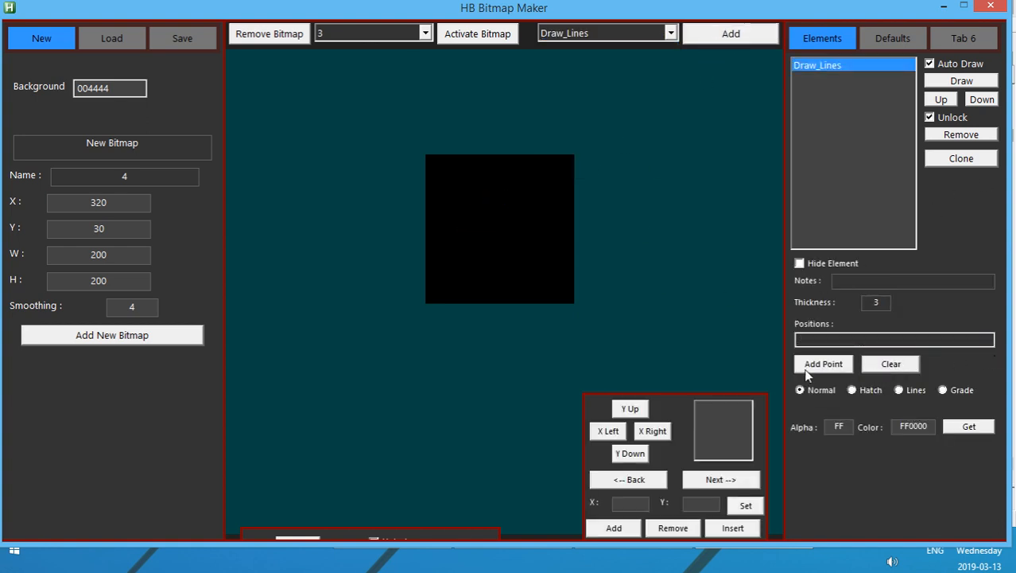
left_click(824, 363)
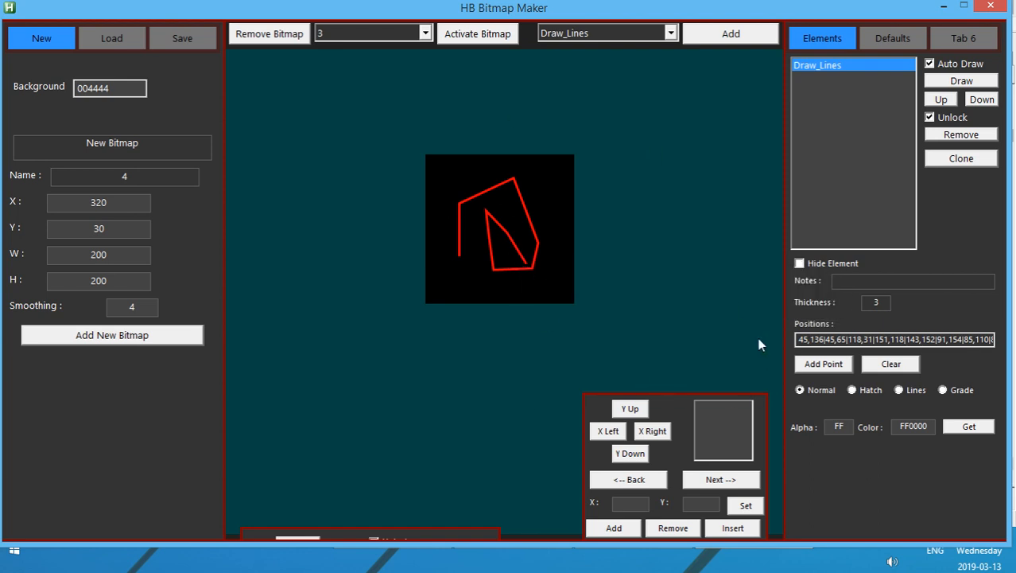
mouse_move(716, 87)
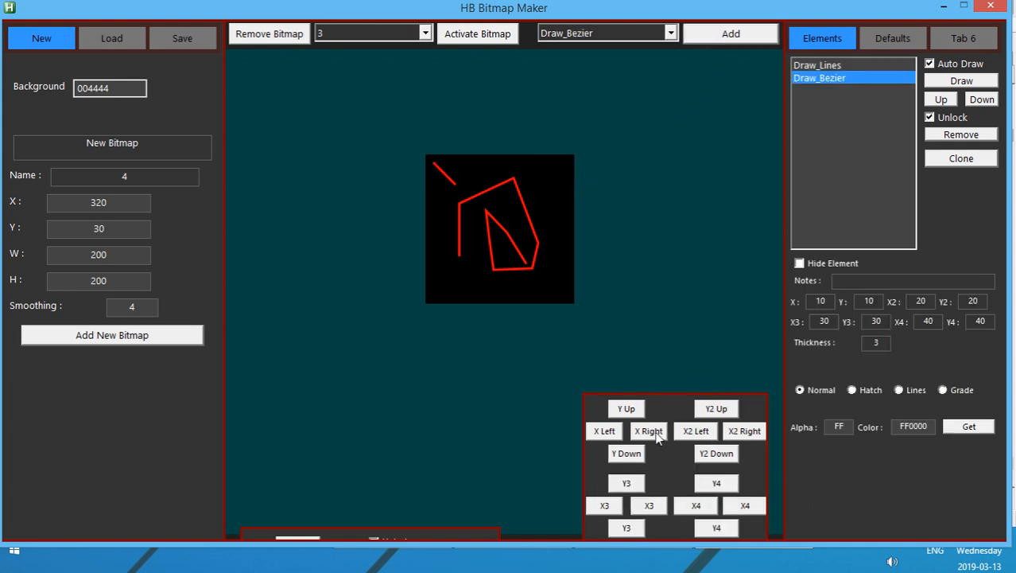
left_click(649, 429)
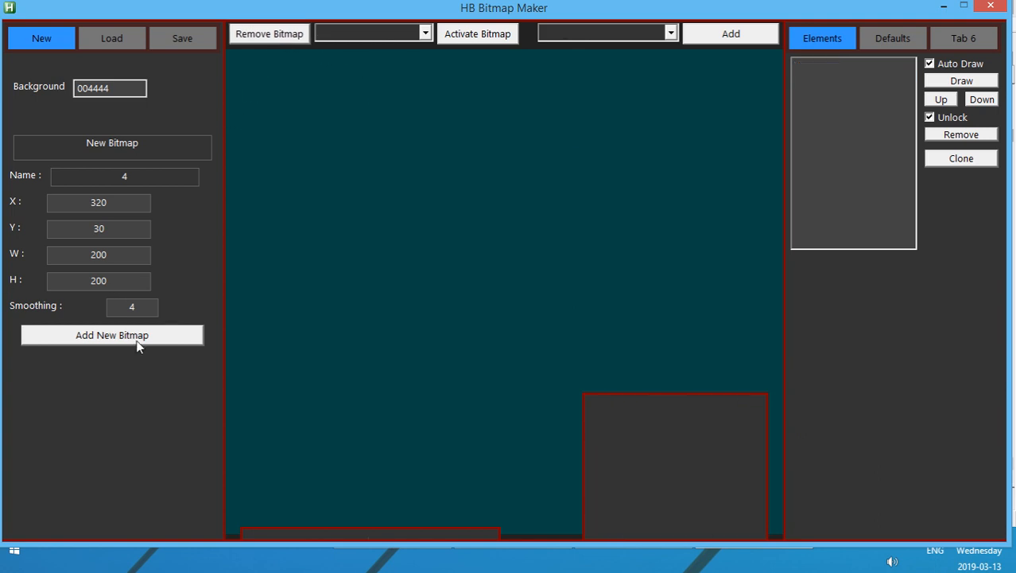
Start a new bitmap with an HB text element using a green-and-red hatch fill
left_click(112, 335)
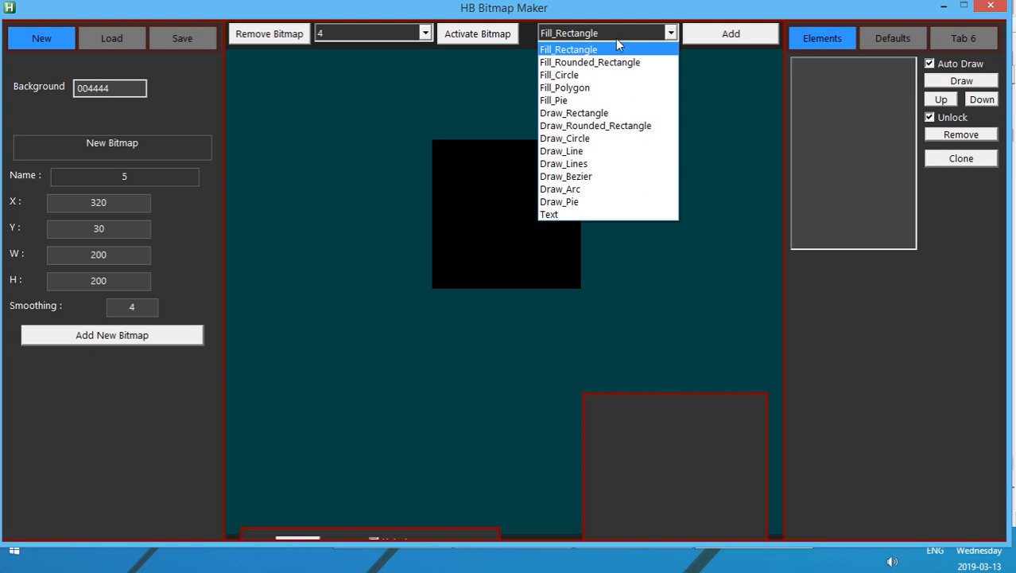
left_click(550, 213)
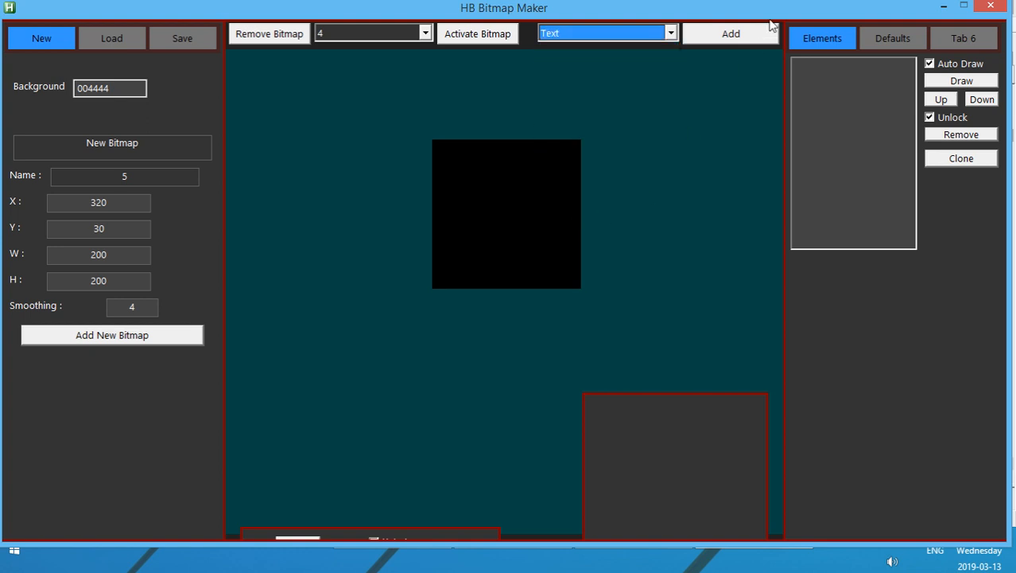
left_click(728, 33)
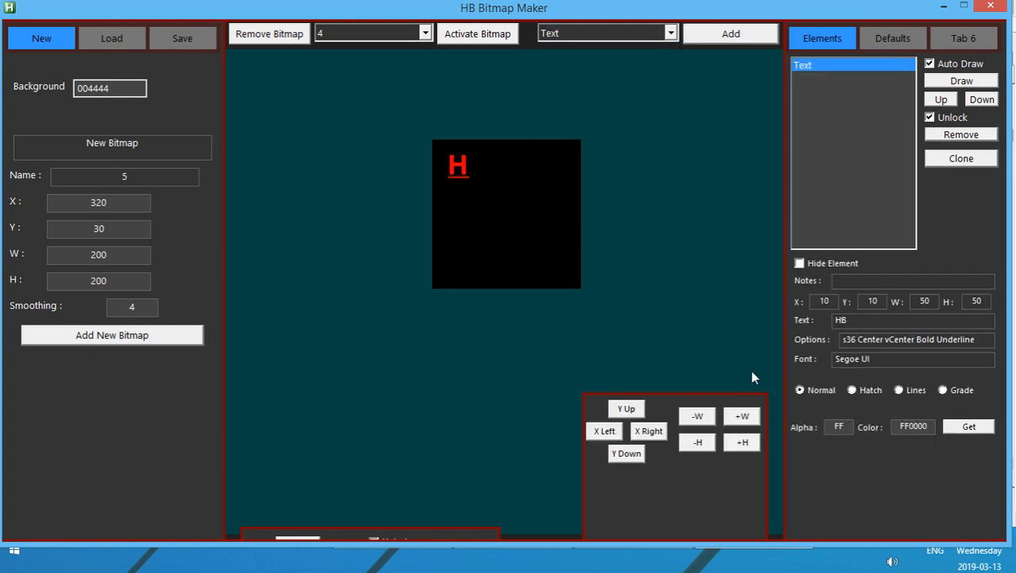
mouse_move(885, 395)
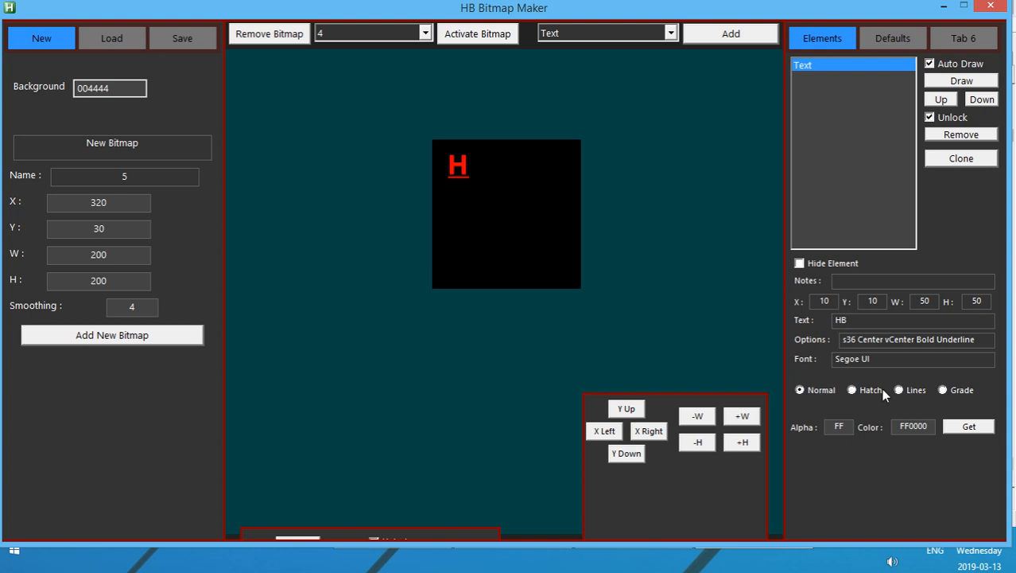
left_click(853, 390)
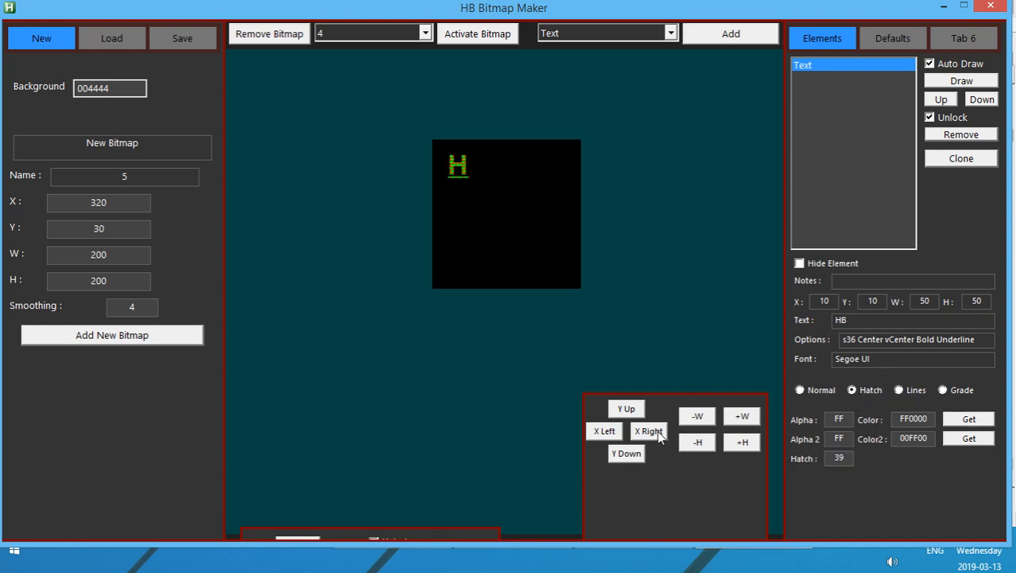
Widen the text box until the underlined HB fits, then bring up the saved bitmaps list
left_click(742, 417)
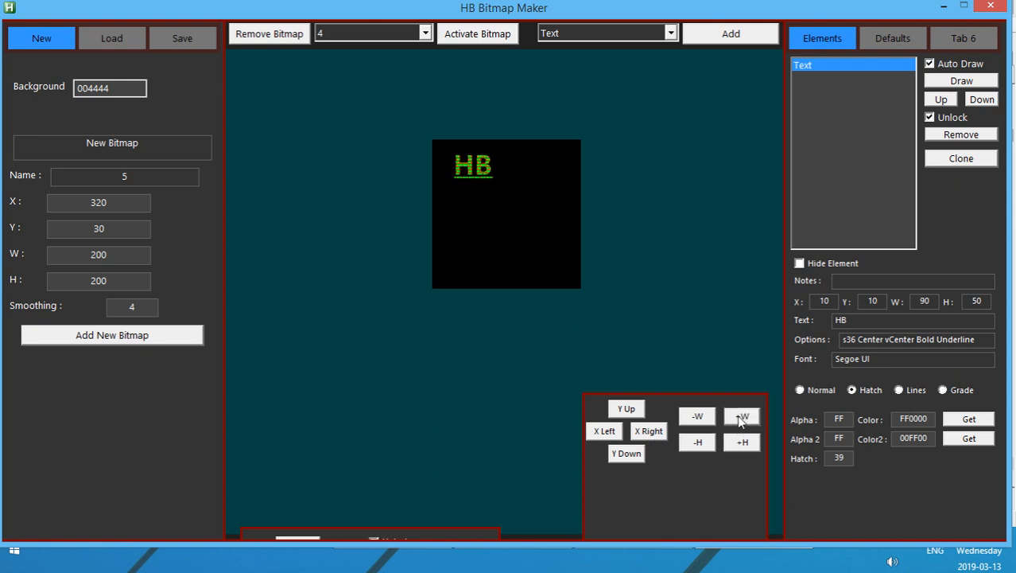
left_click(742, 415)
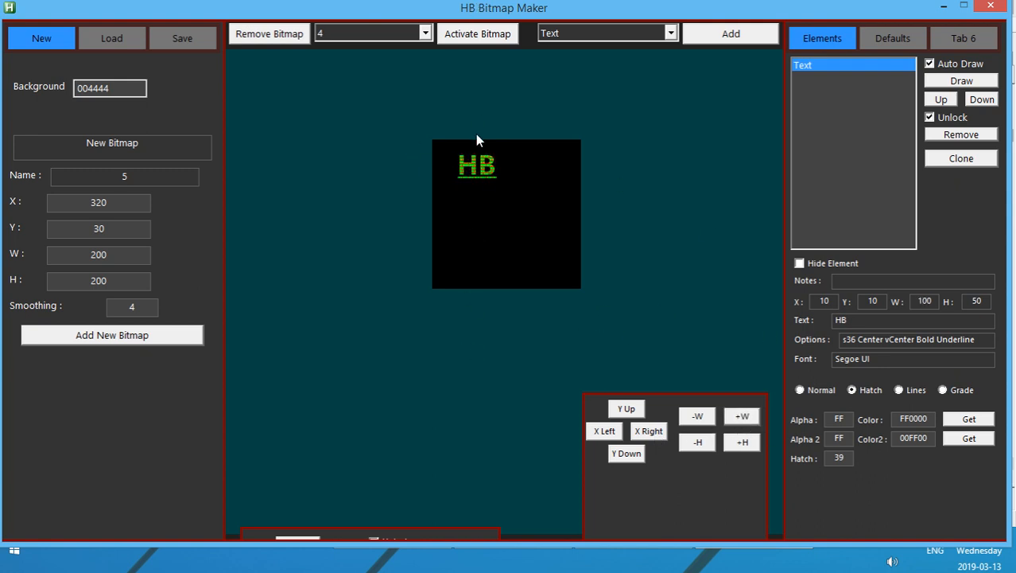
mouse_move(512, 203)
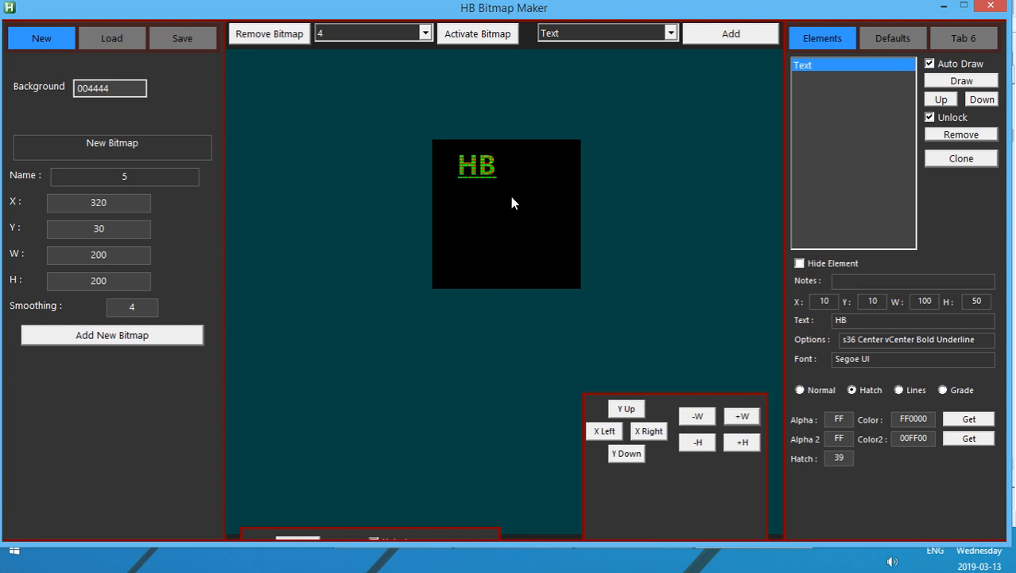
left_click(111, 38)
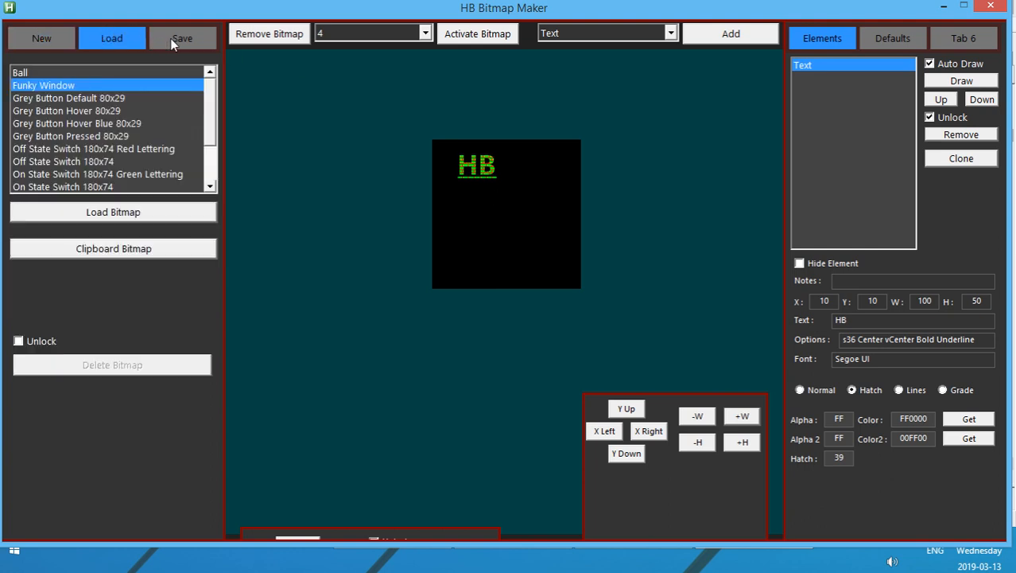
Browse the saved bitmaps and load the Position Panel Background design
left_click(181, 38)
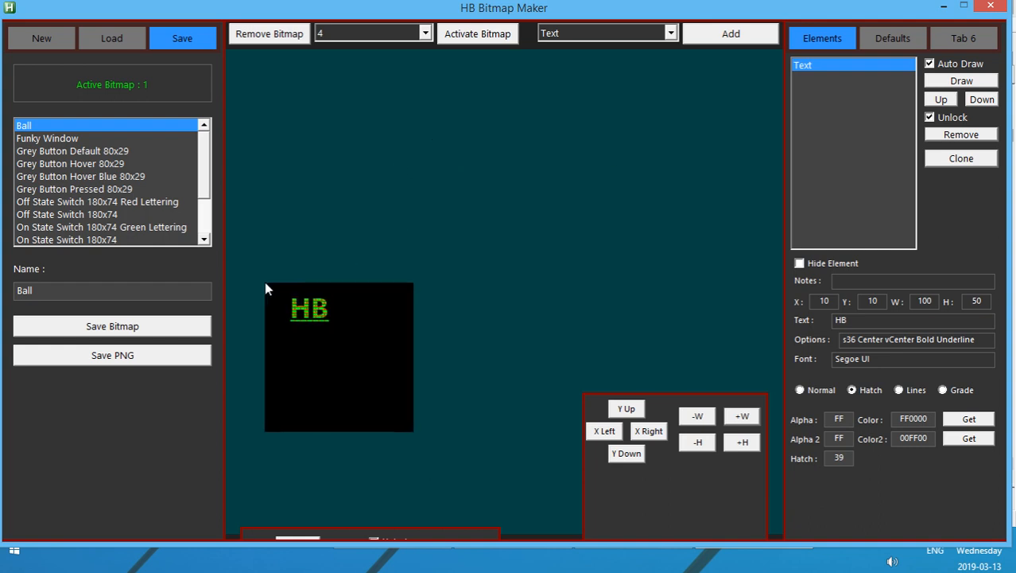
mouse_move(124, 214)
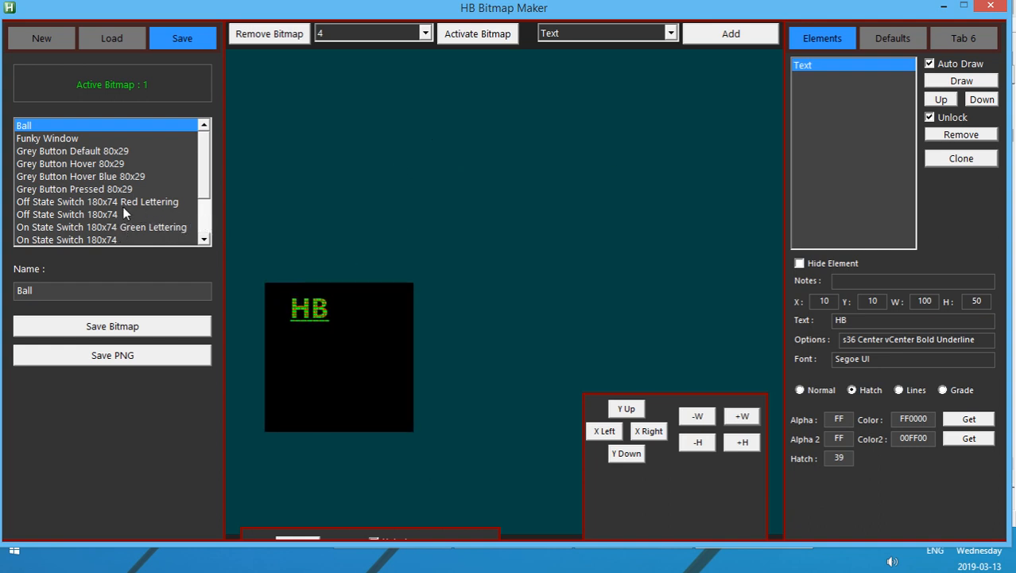
scroll("down", 3)
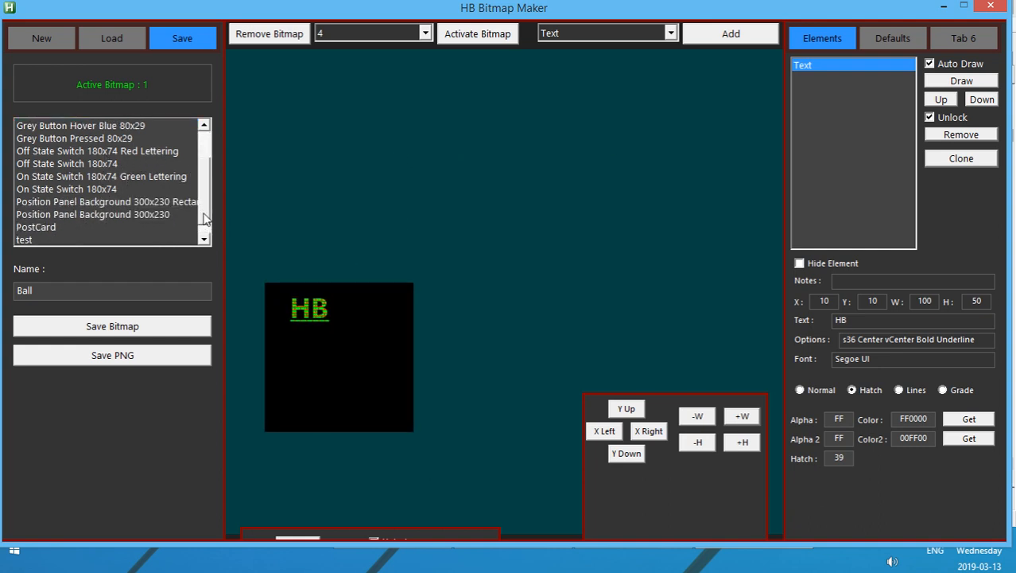
left_click(108, 200)
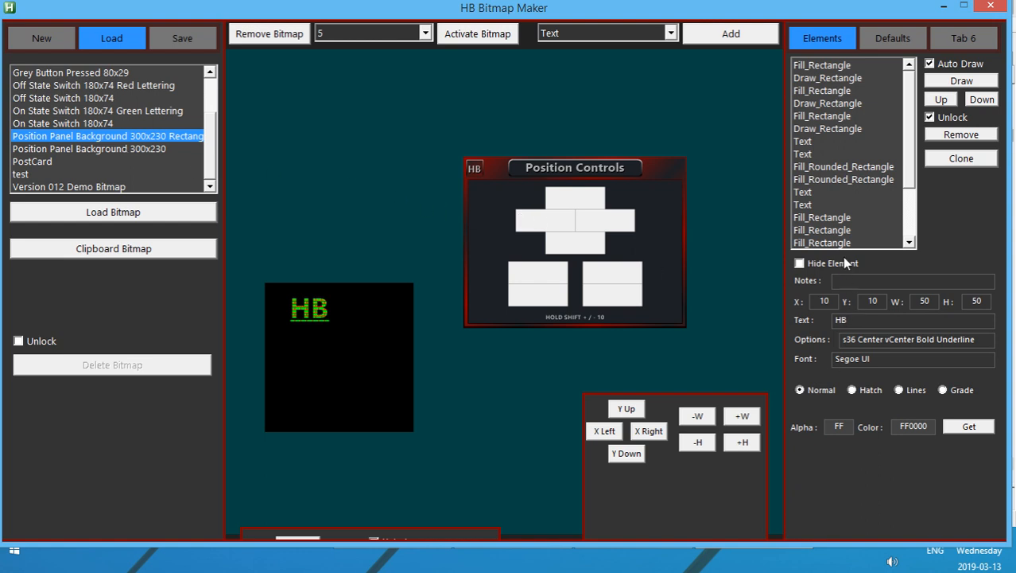
Inspect the title and HOLD SHIFT text elements, then load Position Panel Background 300x230
left_click(819, 191)
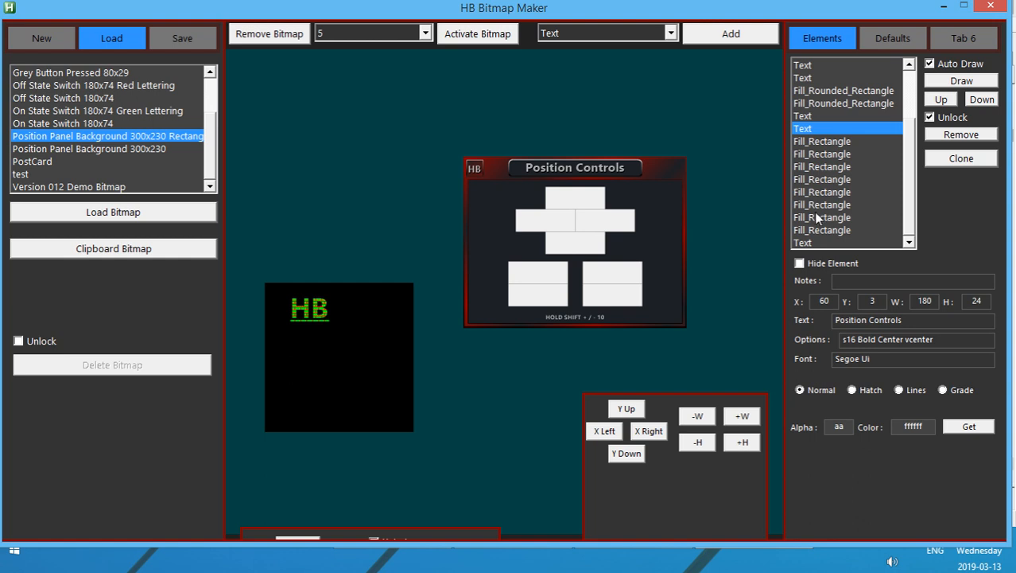
left_click(803, 242)
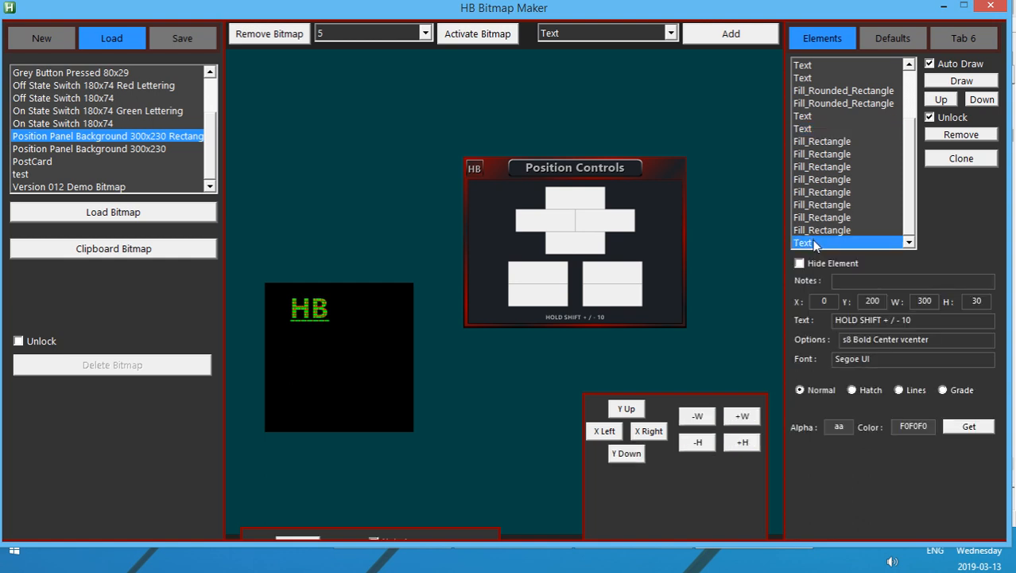
left_click(89, 149)
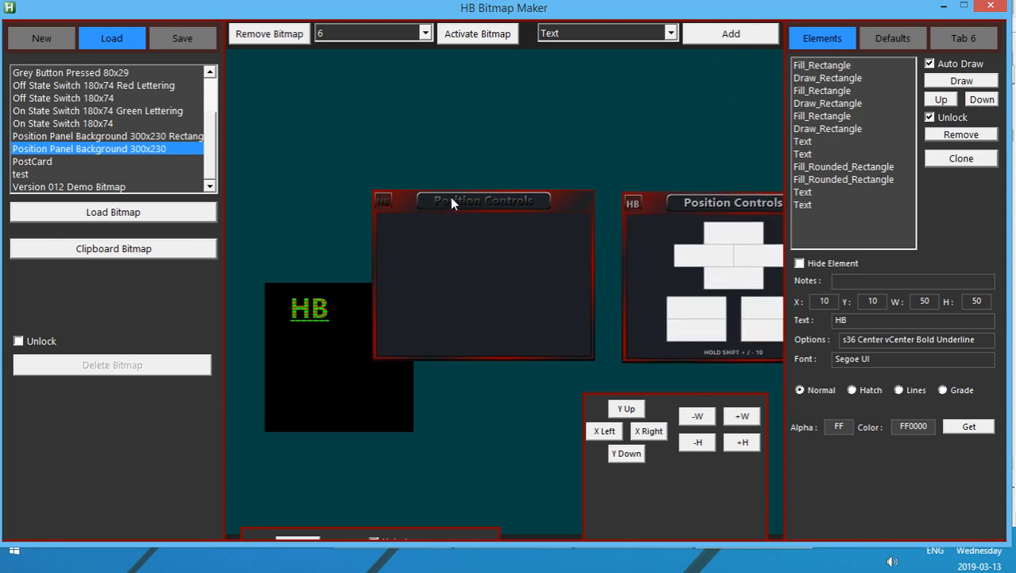
mouse_move(390, 207)
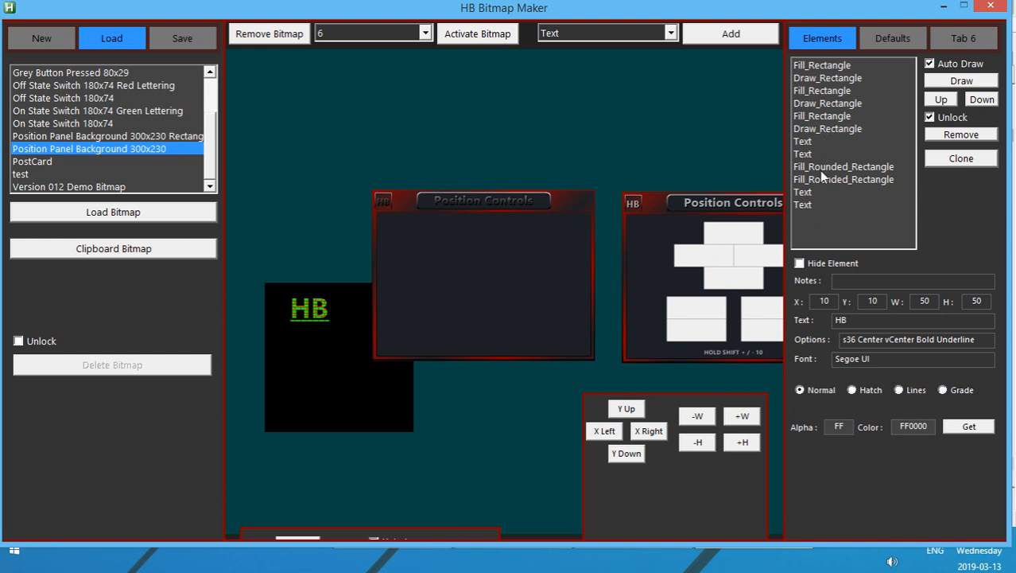
Select the Position Controls title text and reapply a Normal fill to it
left_click(802, 203)
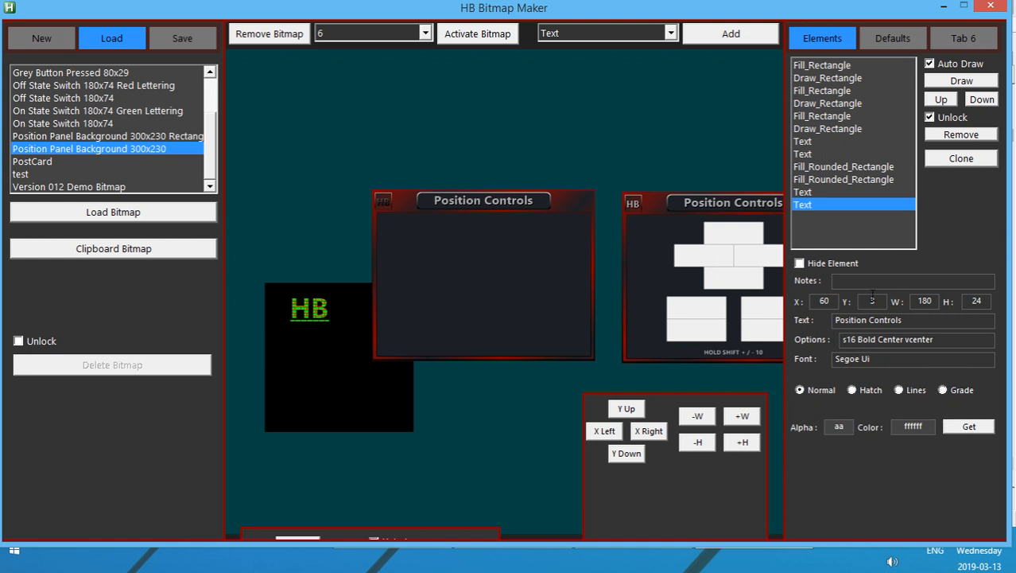
left_click(804, 191)
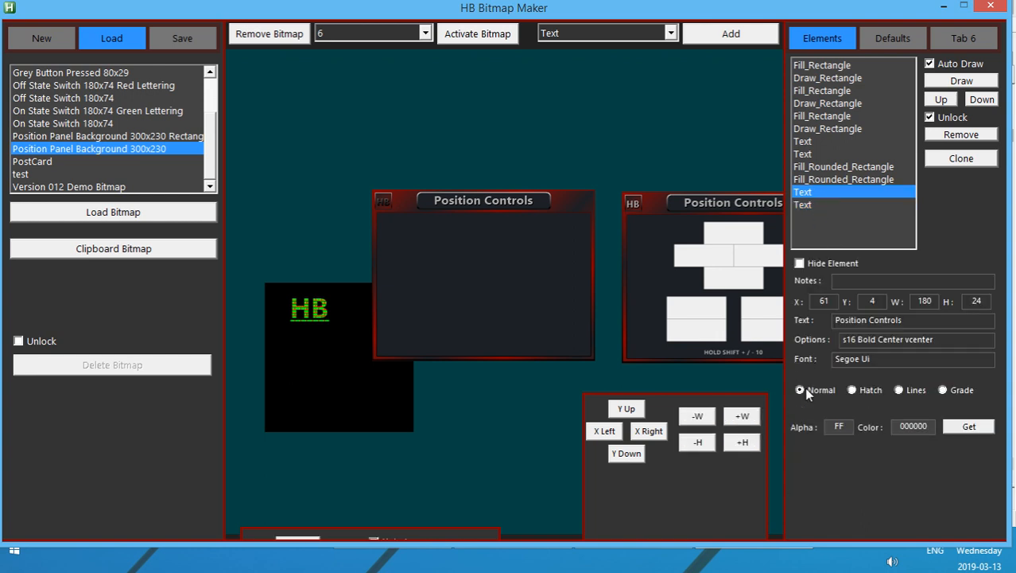
left_click(803, 153)
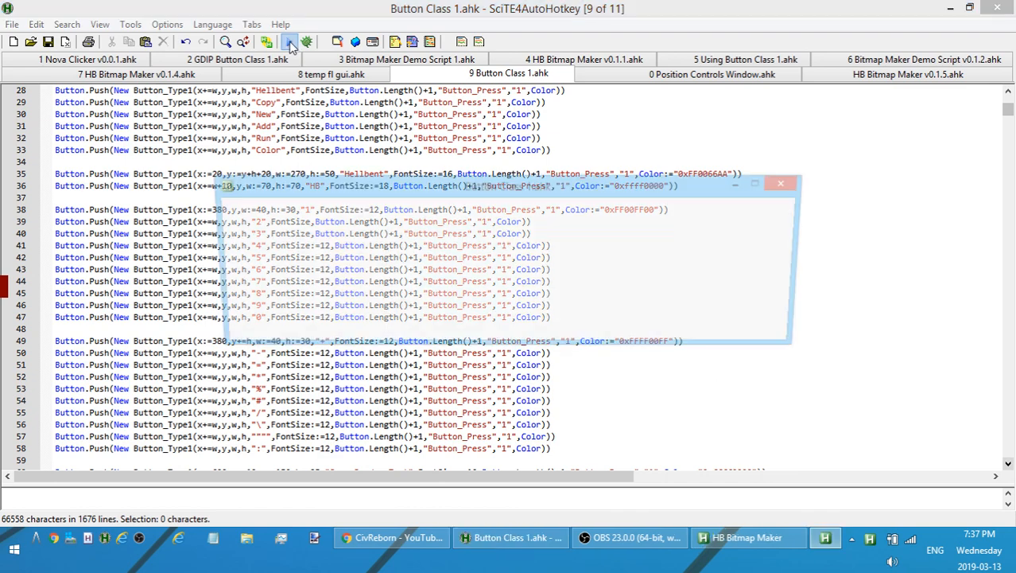
Stop the Button Class demo, run Position Controls Window.ahk, and return to HB Bitmap Maker
left_click(290, 41)
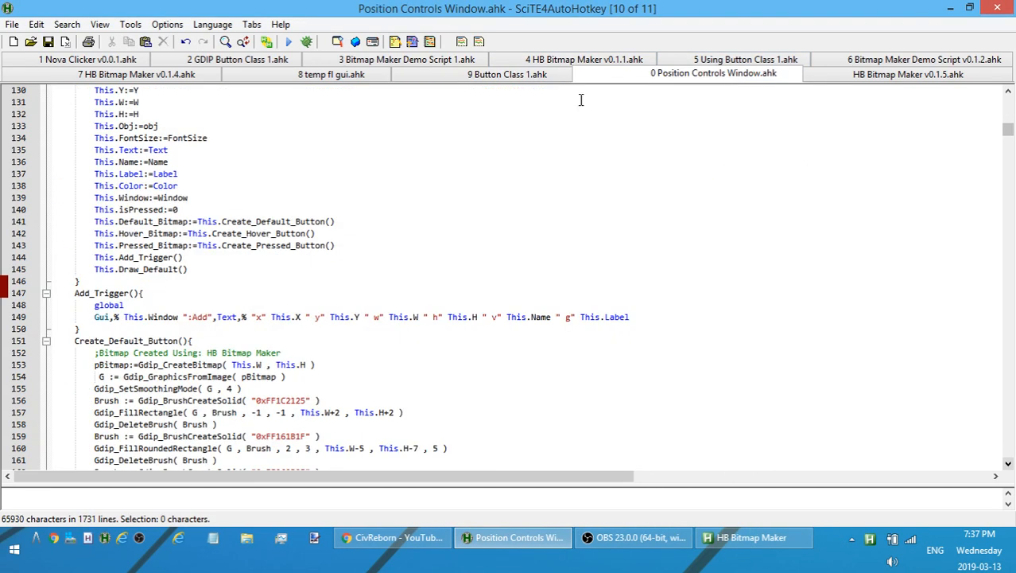
left_click(290, 41)
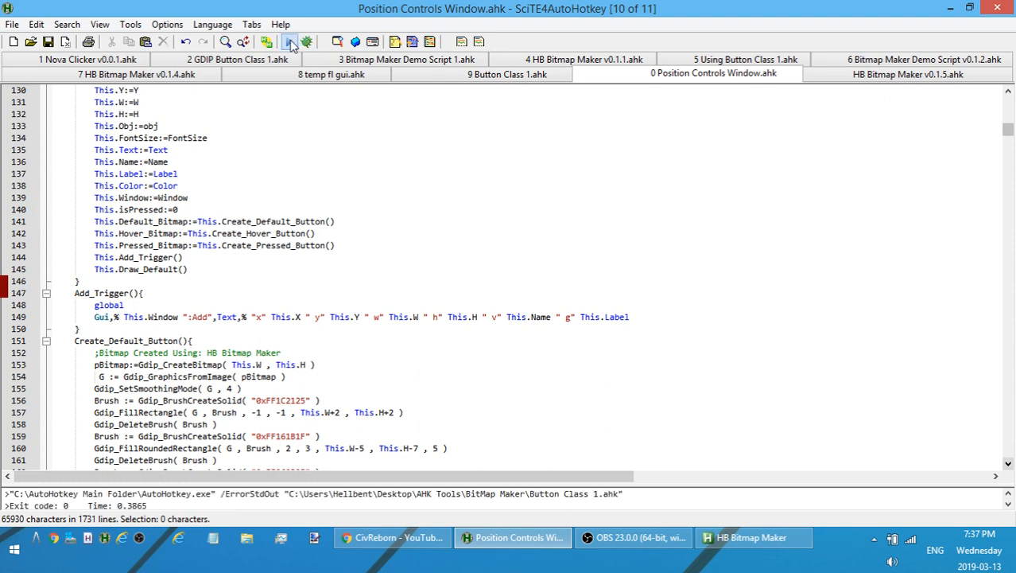
left_click(289, 42)
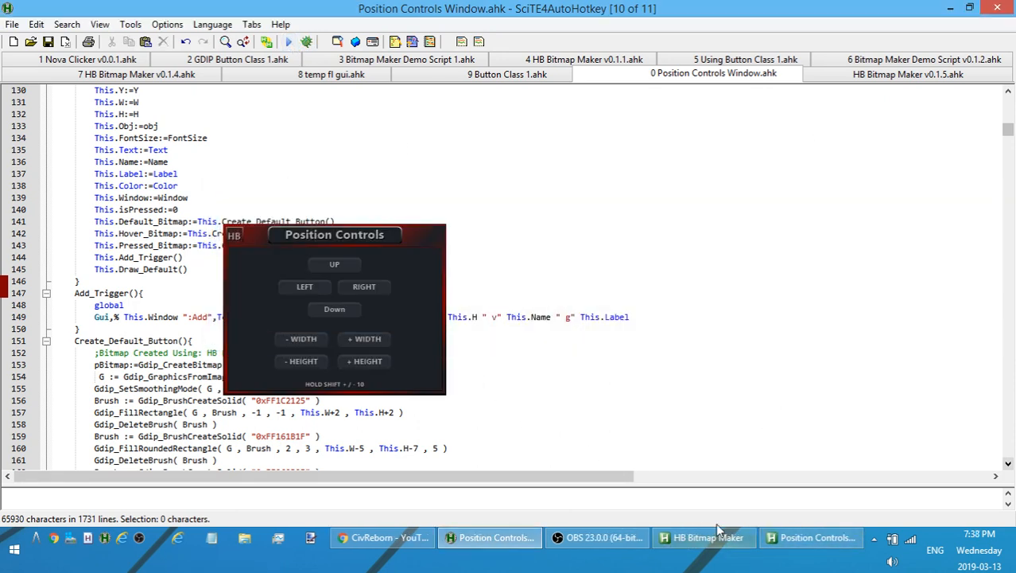
left_click(704, 538)
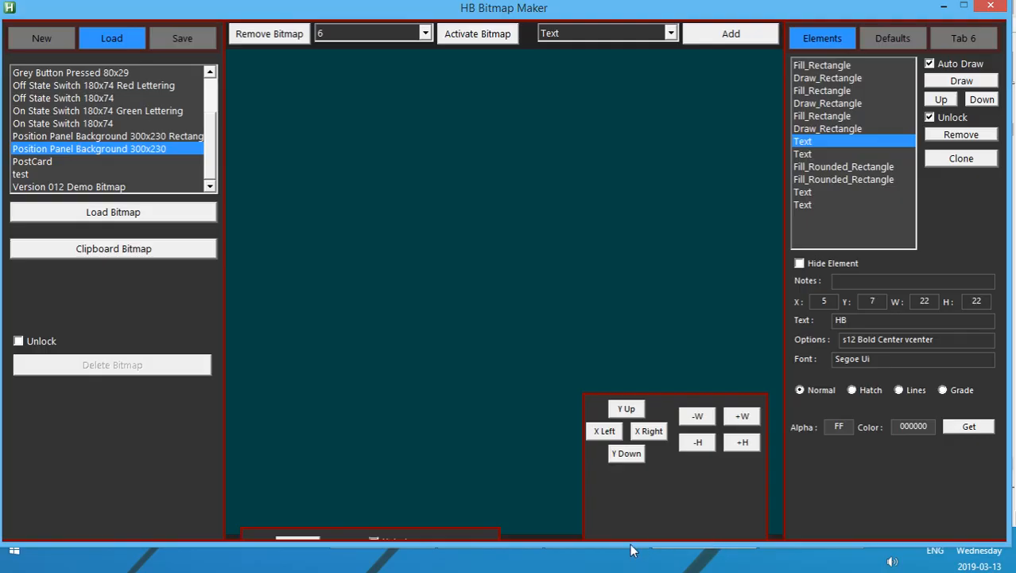